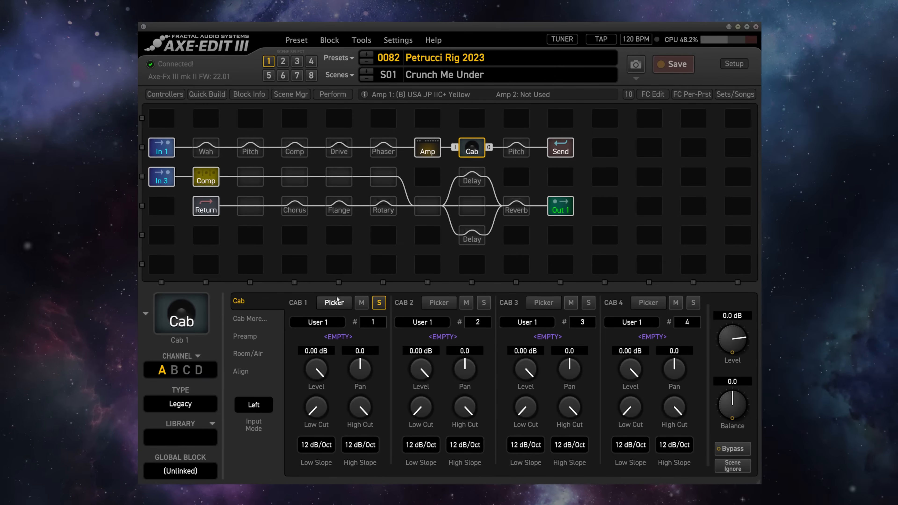
- Browse the Cab 1 list filtered to the User 1 and then User 2 banks, then close it
click(334, 302)
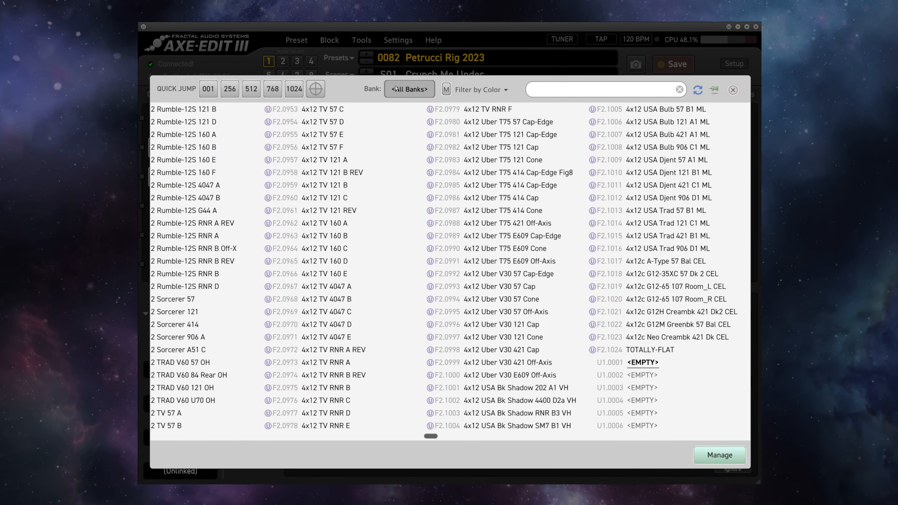
click(409, 89)
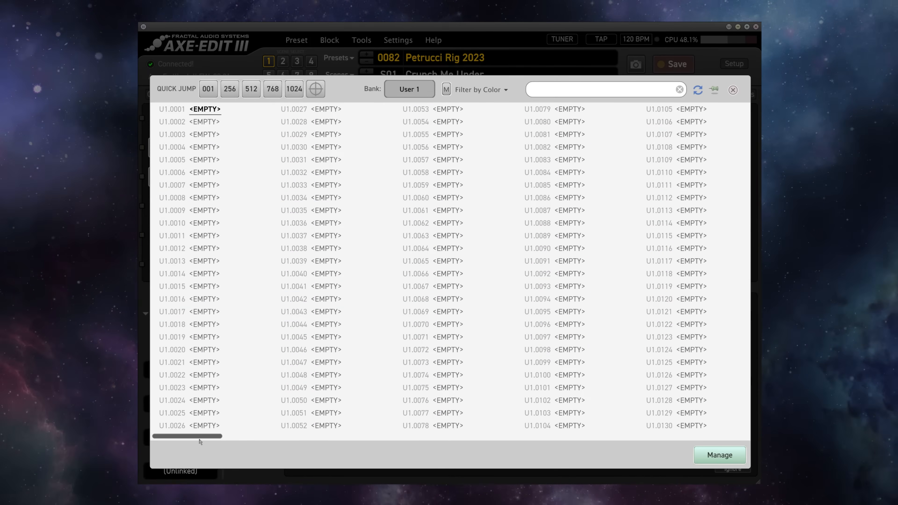
click(408, 89)
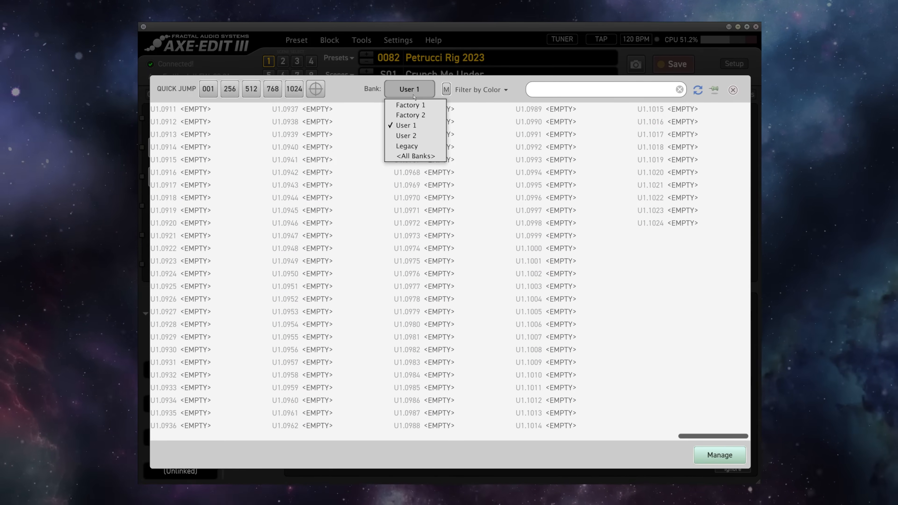
click(406, 136)
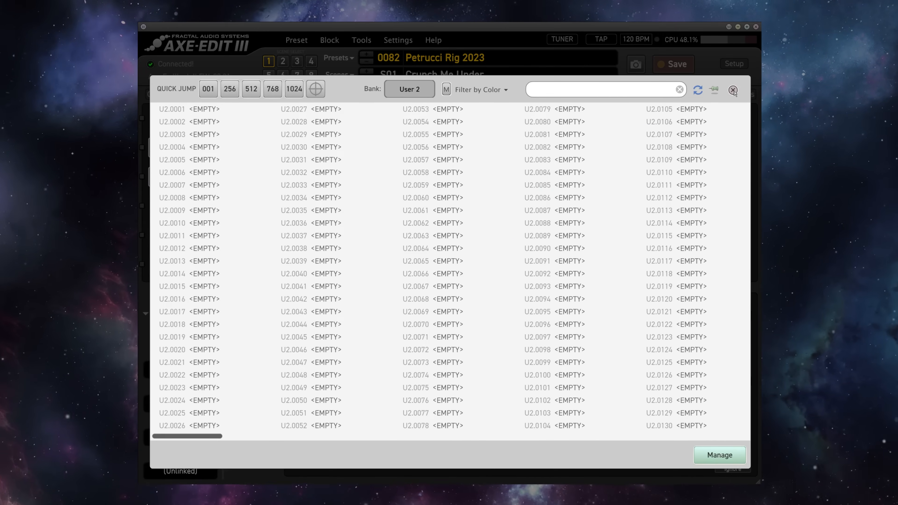
click(731, 90)
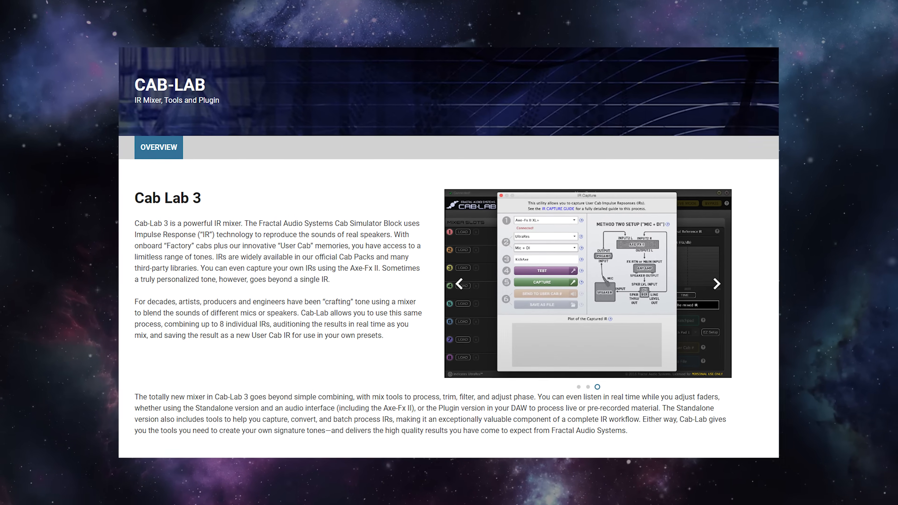
scroll(up, 3)
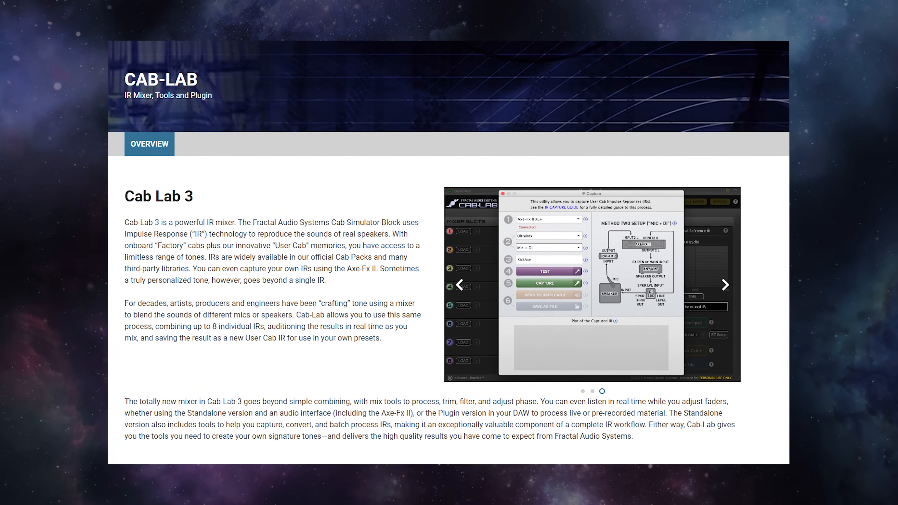
scroll(down, 3)
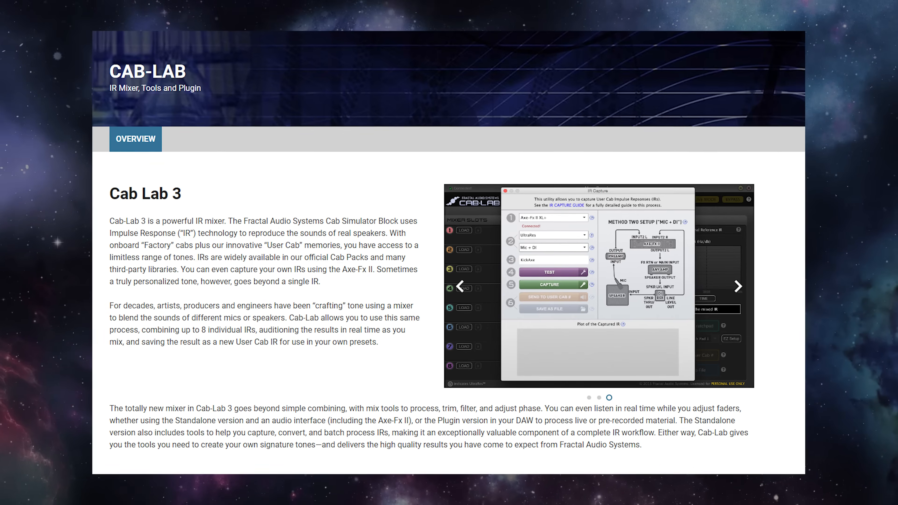
scroll(down, 3)
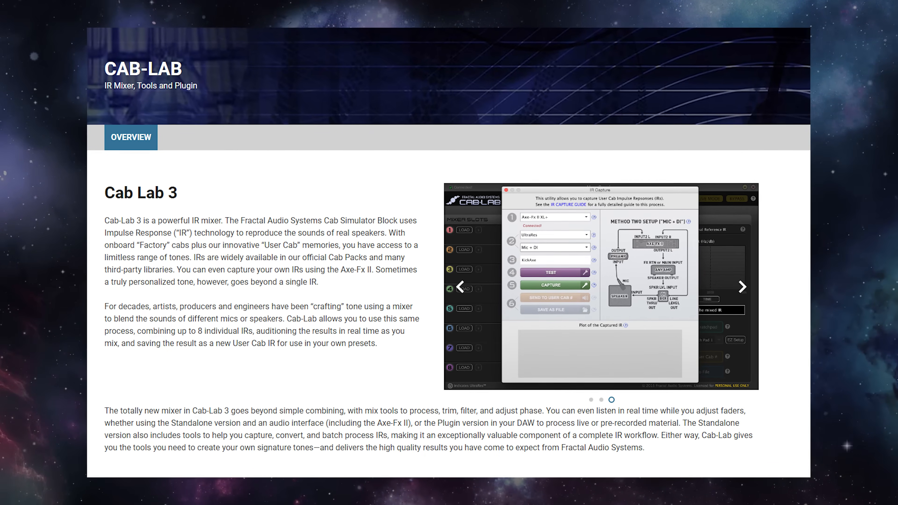
- In Fractal-Bot, load the BRR null Preamp .syx cab file with User 1 as destination and send it
click(361, 41)
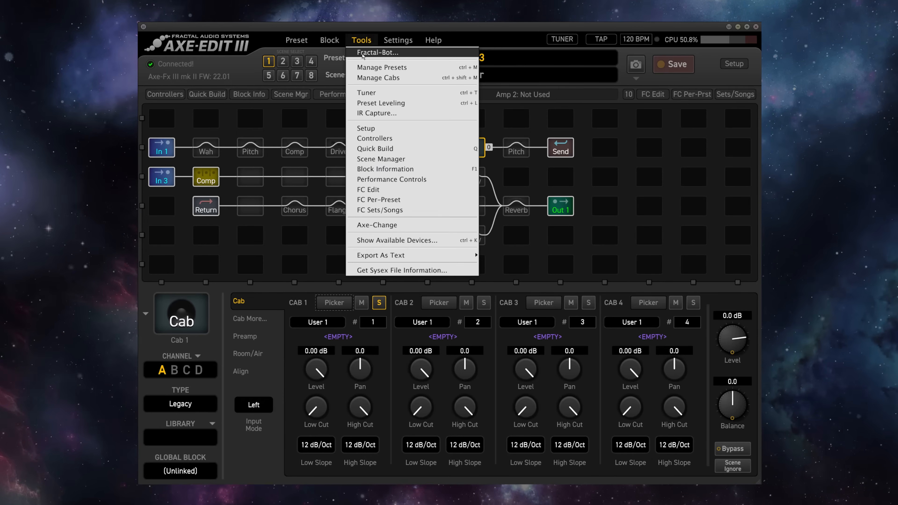
click(377, 51)
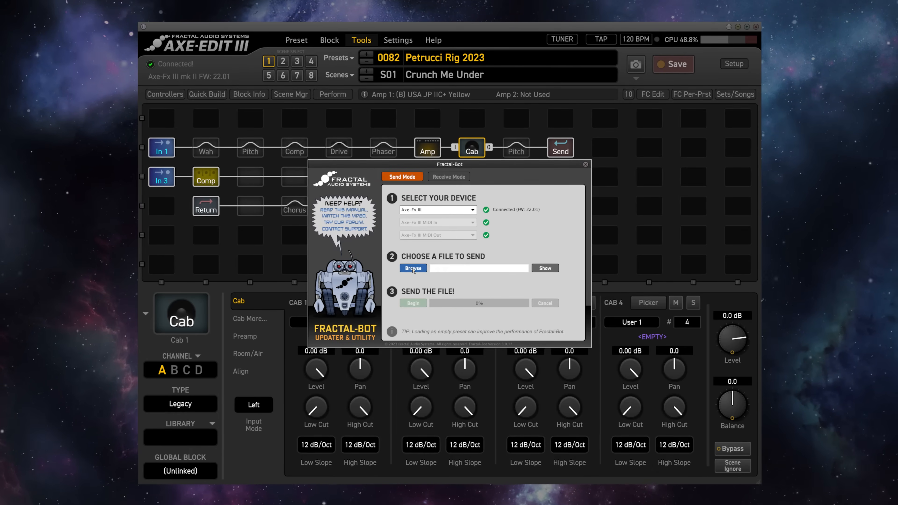
click(413, 268)
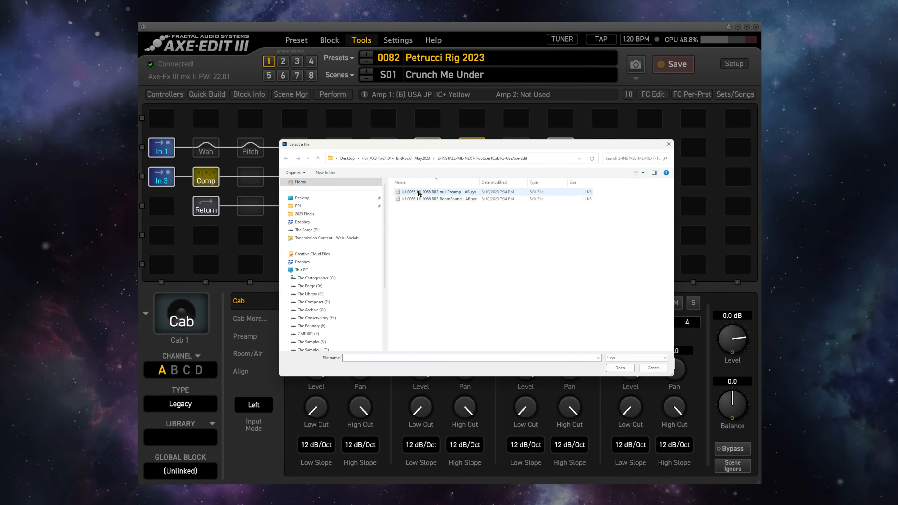
click(620, 367)
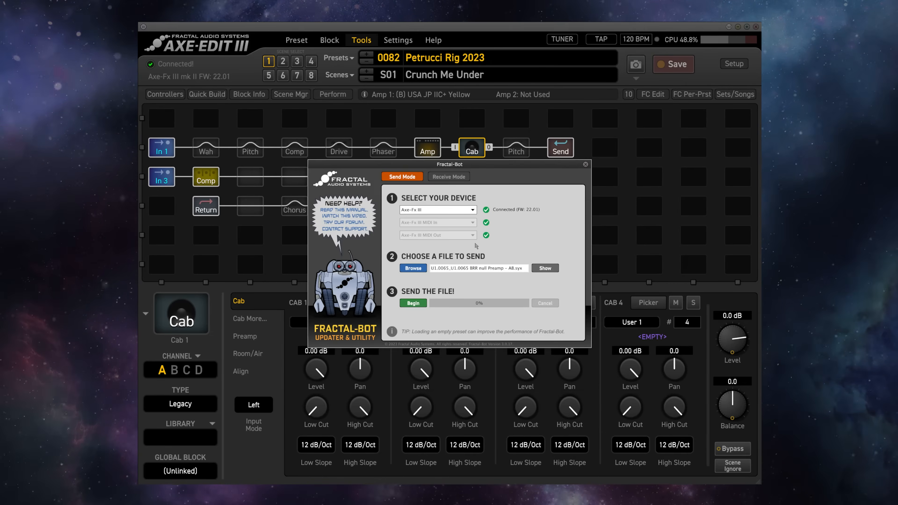
click(412, 303)
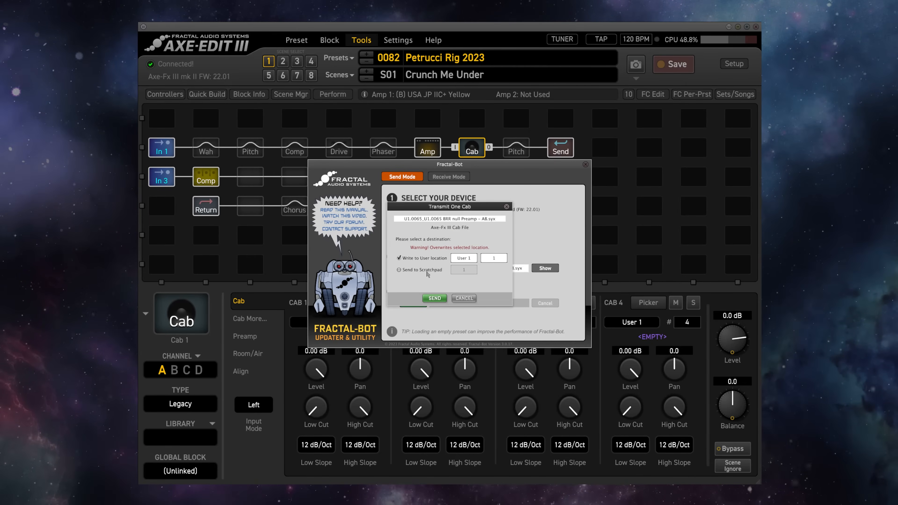
mouse_move(479, 264)
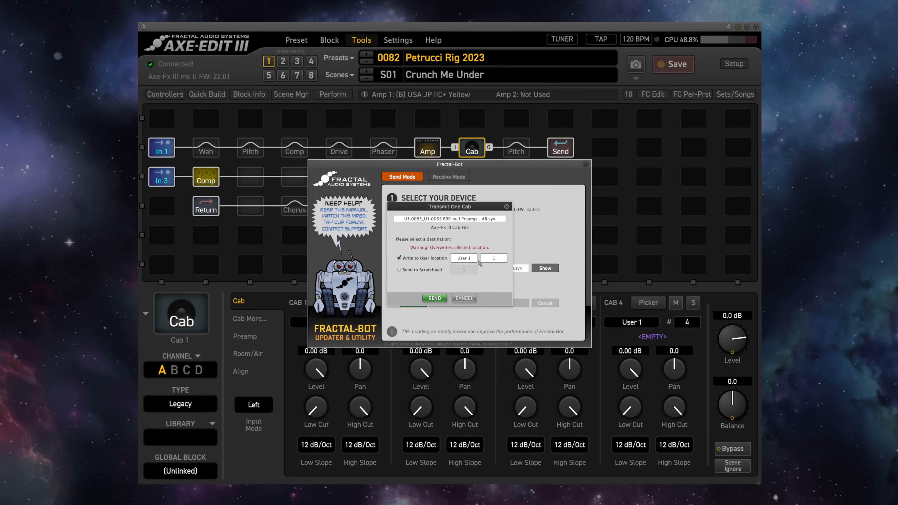
click(434, 298)
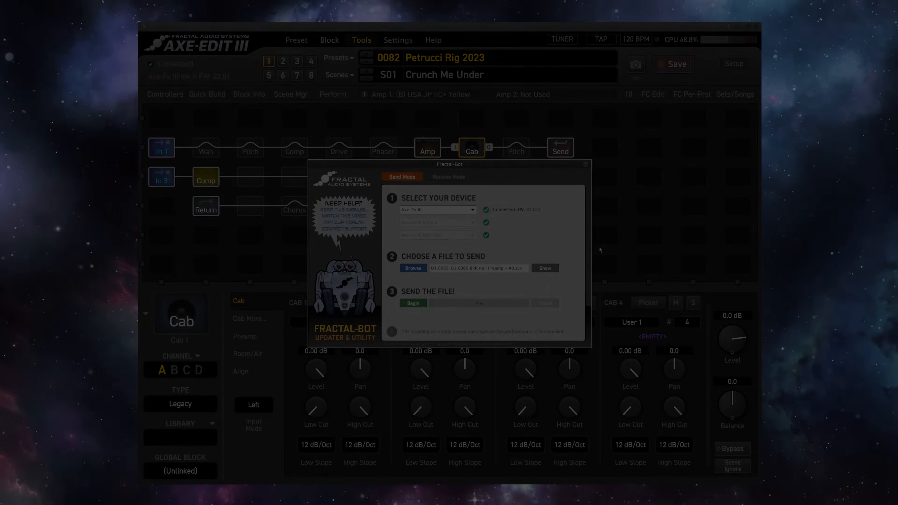
click(412, 268)
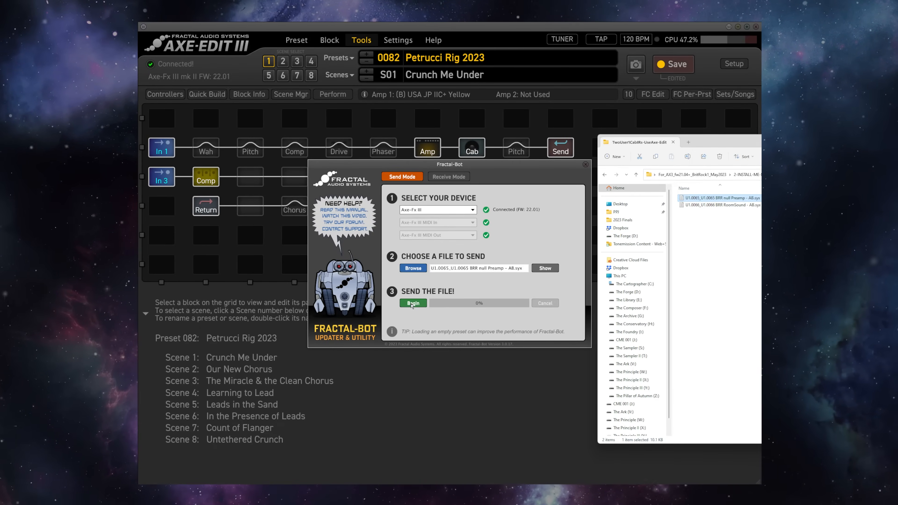
click(412, 303)
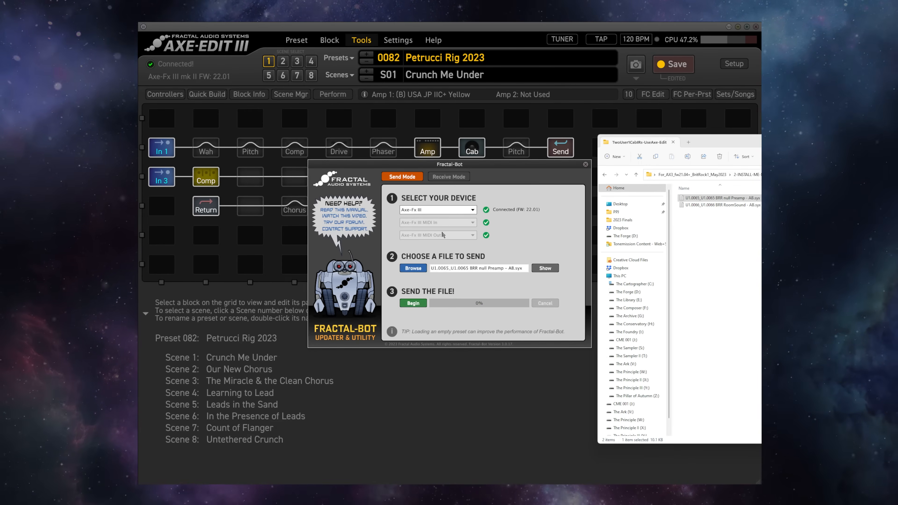
mouse_move(421, 277)
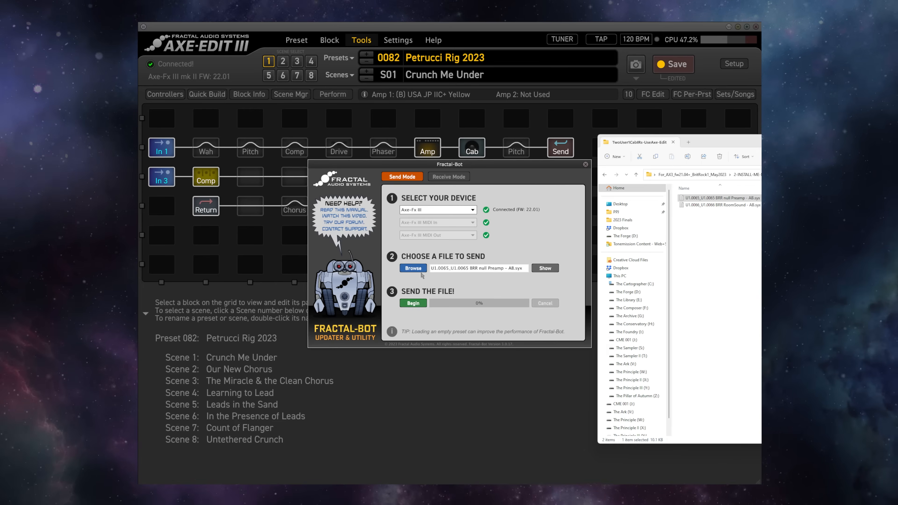
mouse_move(518, 273)
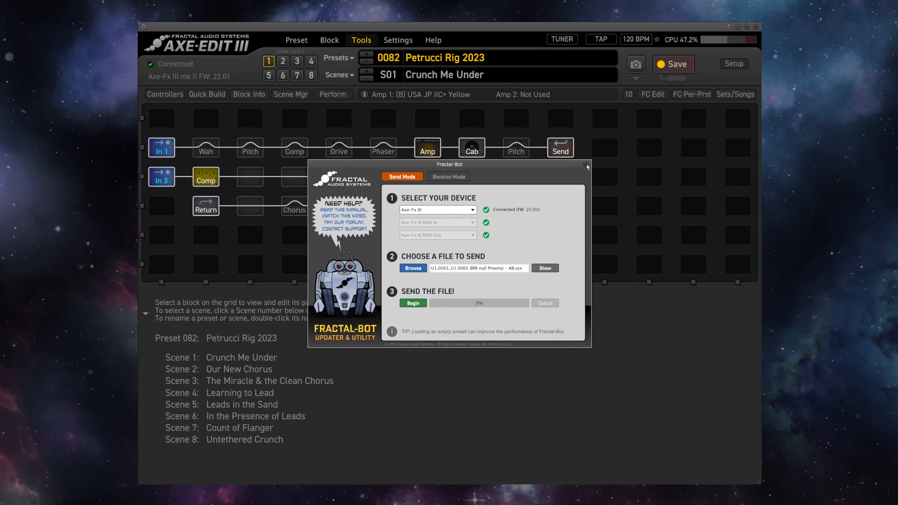
- Close Fractal-Bot and confirm Cab 1 shows User 1 slot 1 with the DrmWrld-301 cond IR
click(587, 165)
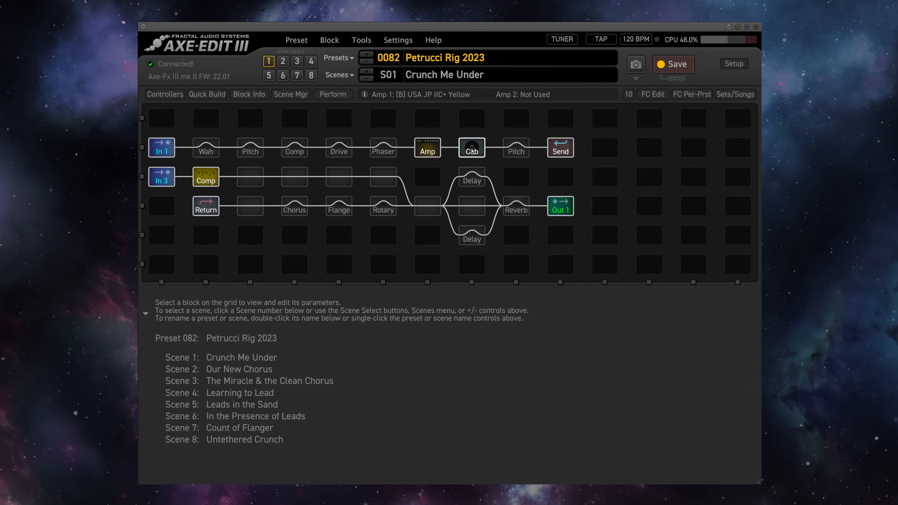
click(471, 148)
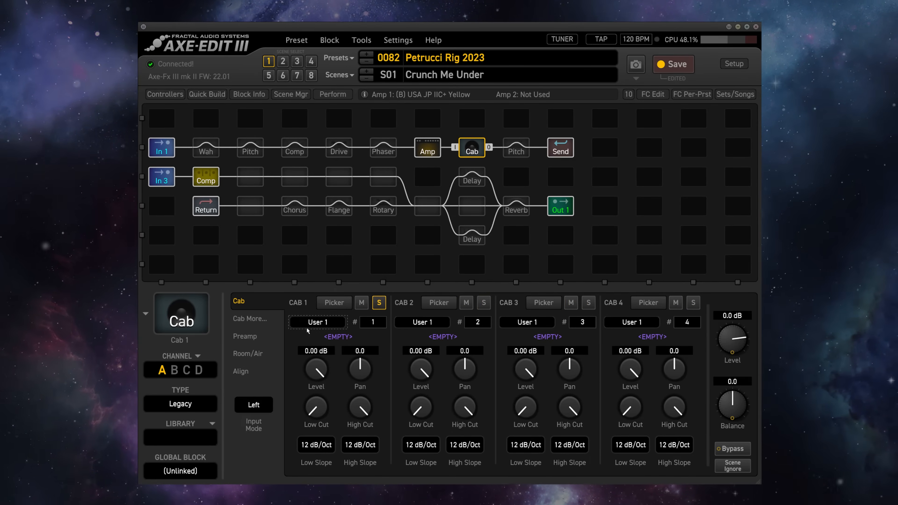
mouse_move(355, 357)
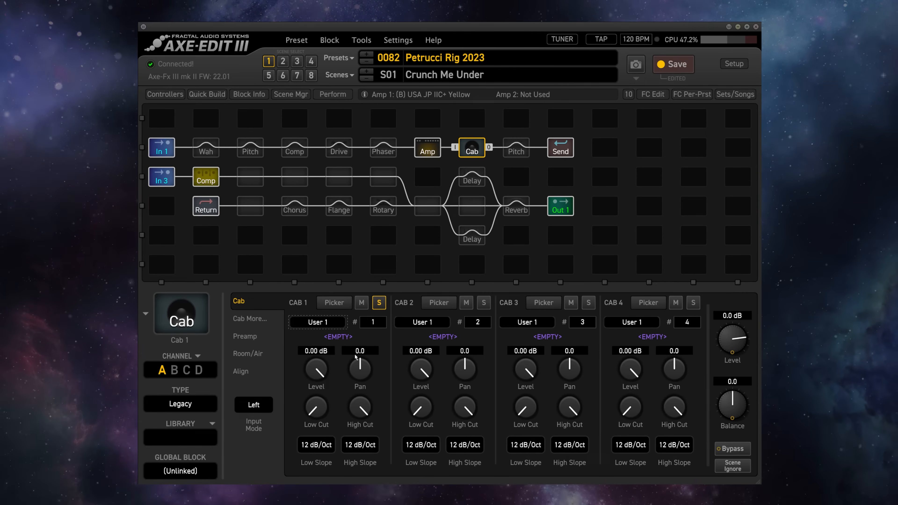
click(318, 322)
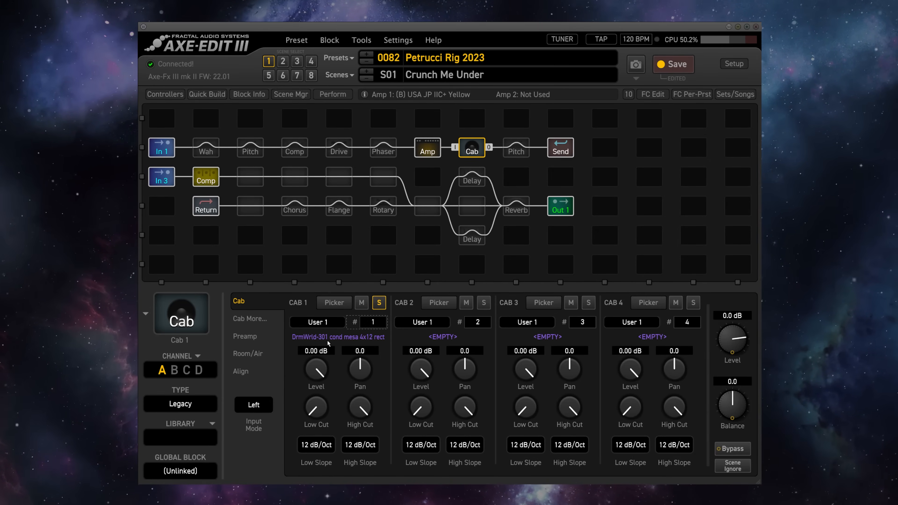
mouse_move(380, 348)
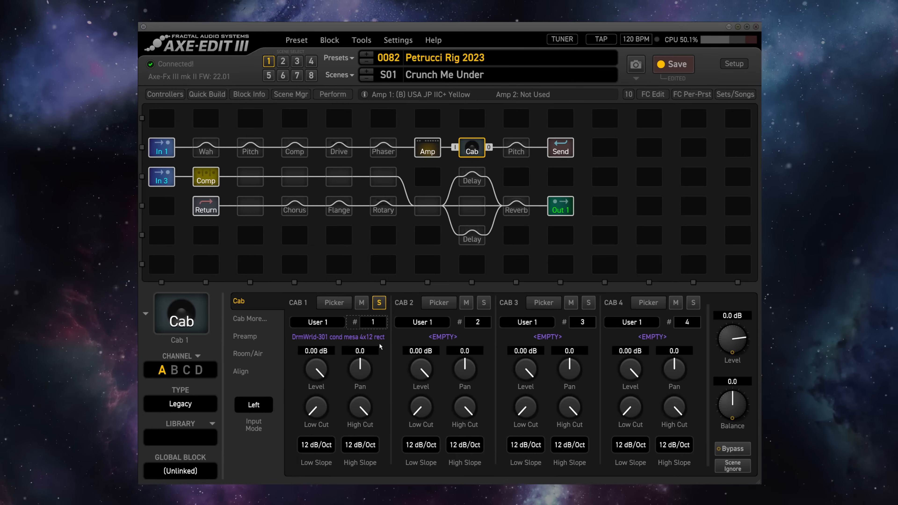
mouse_move(334, 302)
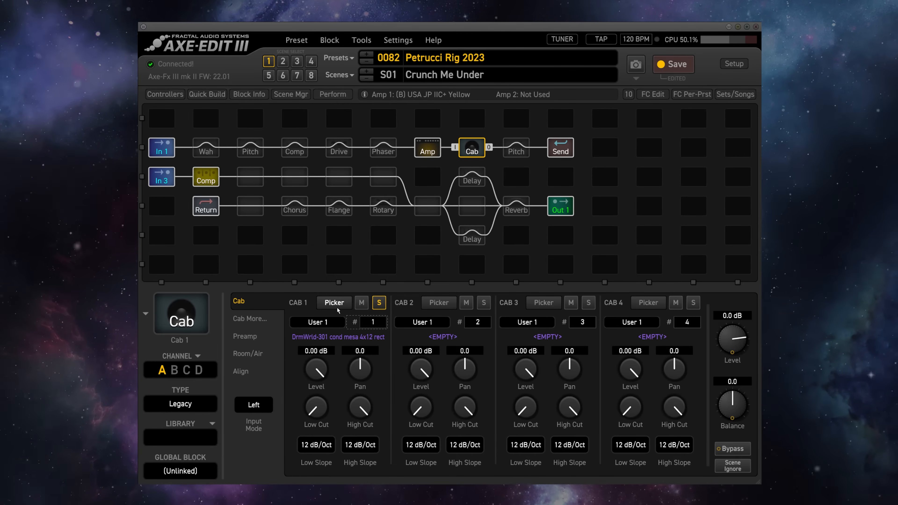
- Browse the Cab 1 list showing the DrmWrld-301 cond mesa 4x12 rect IR in User 1 slot 1
click(334, 303)
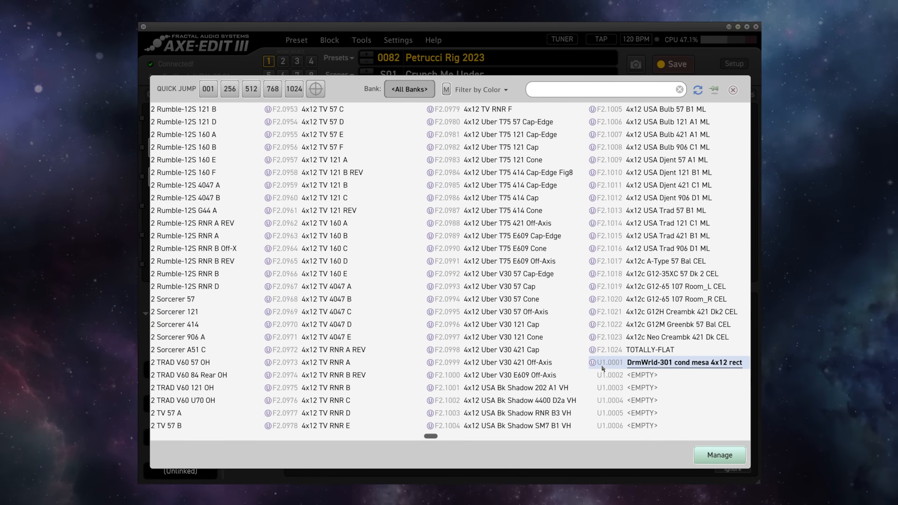
mouse_move(654, 365)
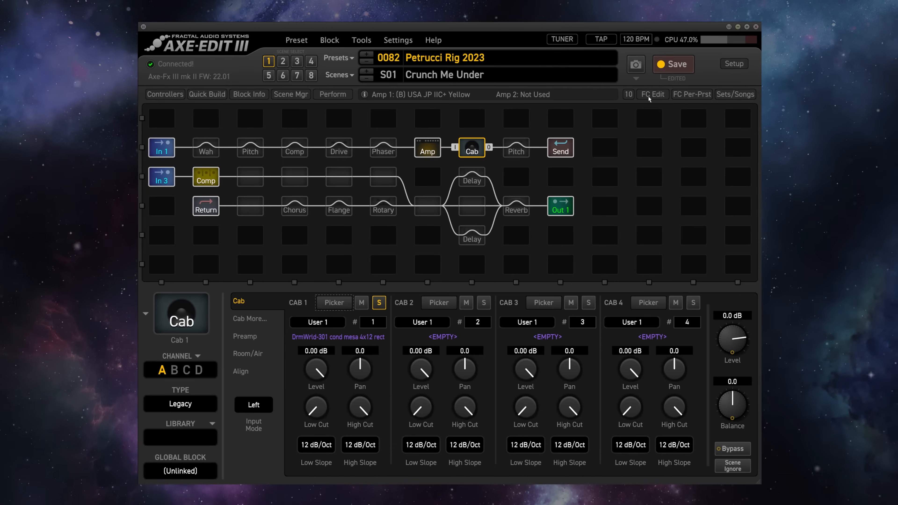
- Audition the DrmWrld-LD blend, DrmWrld-vr2 rib and Lqd-LD blend+rm IRs in Cab 1, keeping Lqd-LD blend+rm
click(672, 64)
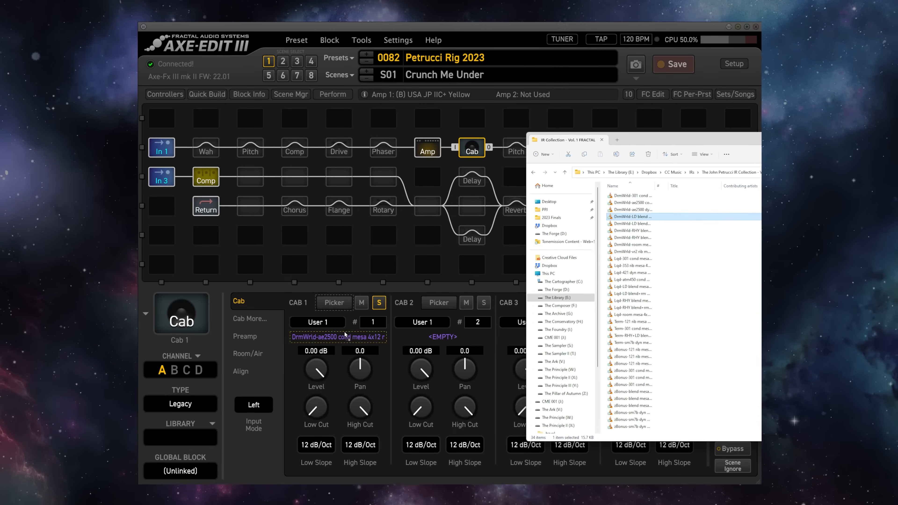
click(631, 252)
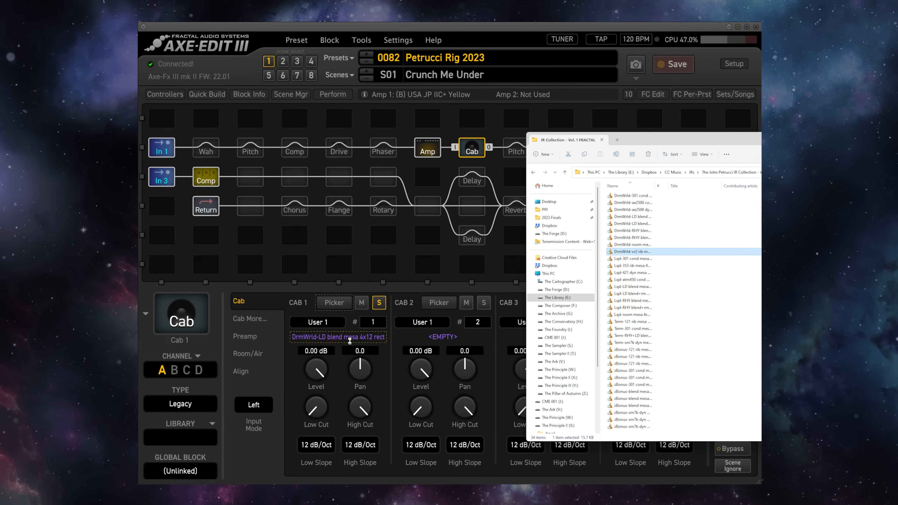
click(633, 293)
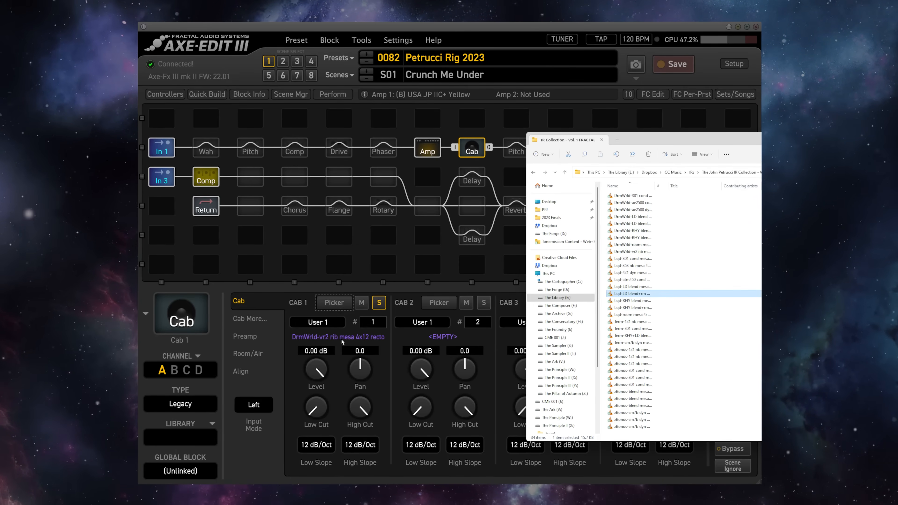
click(609, 139)
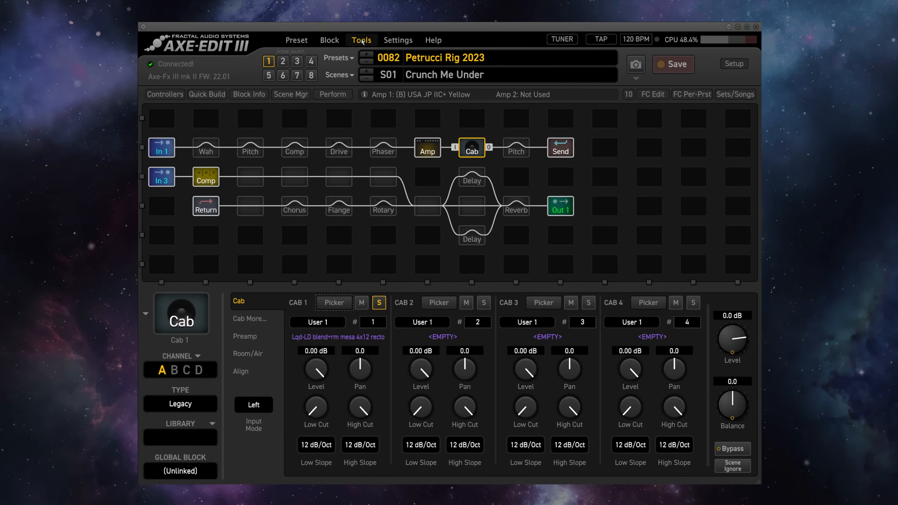
- In Manage Cabs, select the empty second user slot and start an Open Directory browse for IRs
click(362, 40)
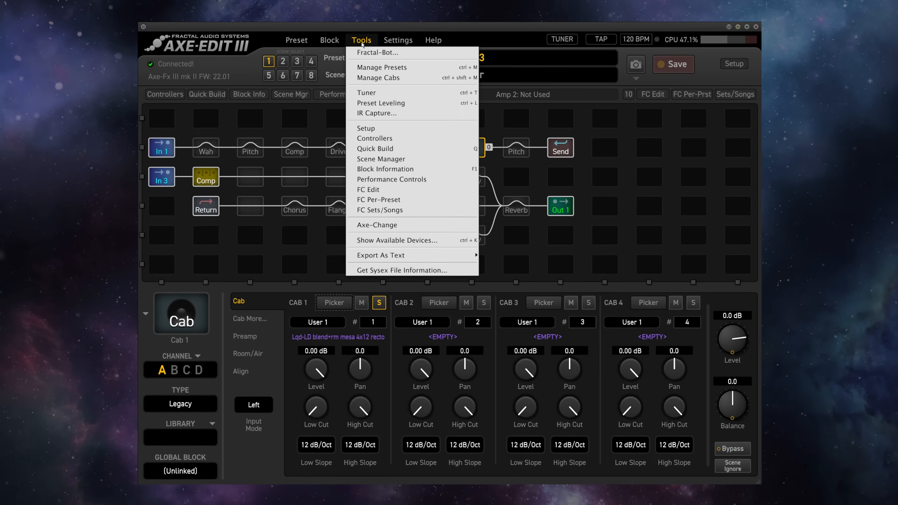
click(379, 78)
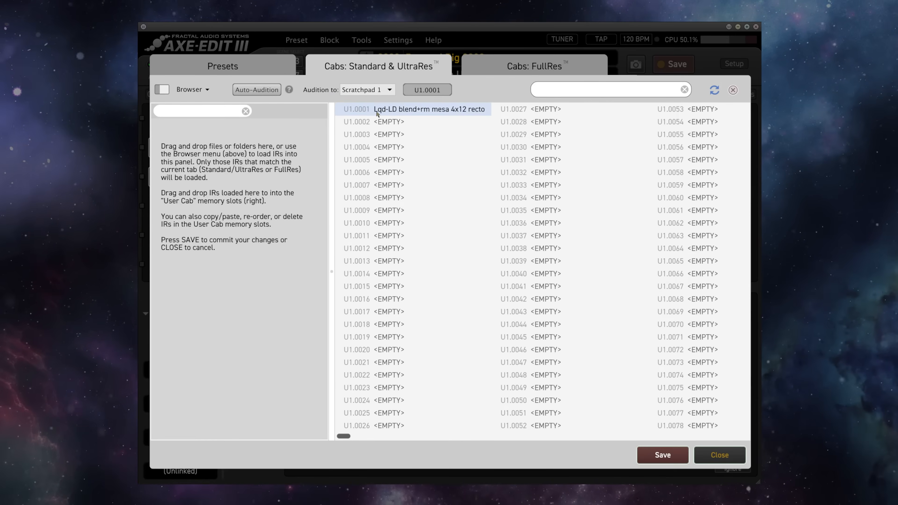
click(388, 121)
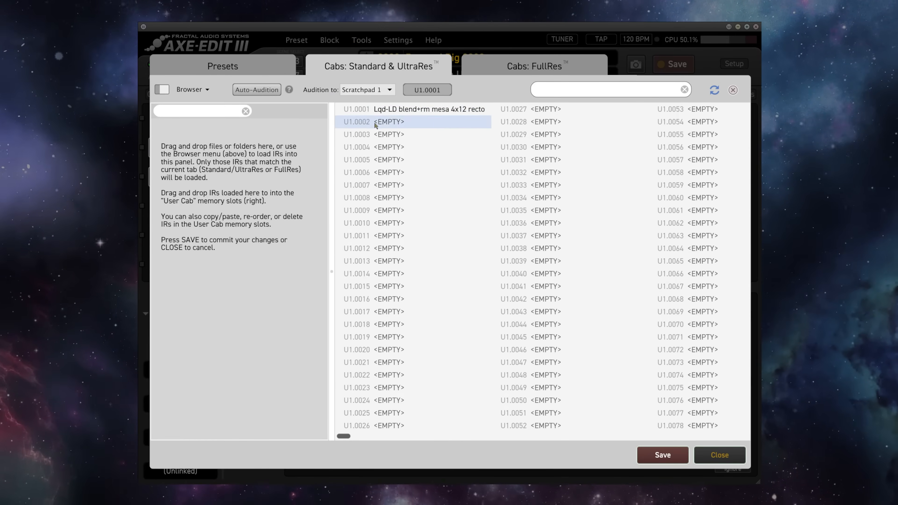
click(190, 90)
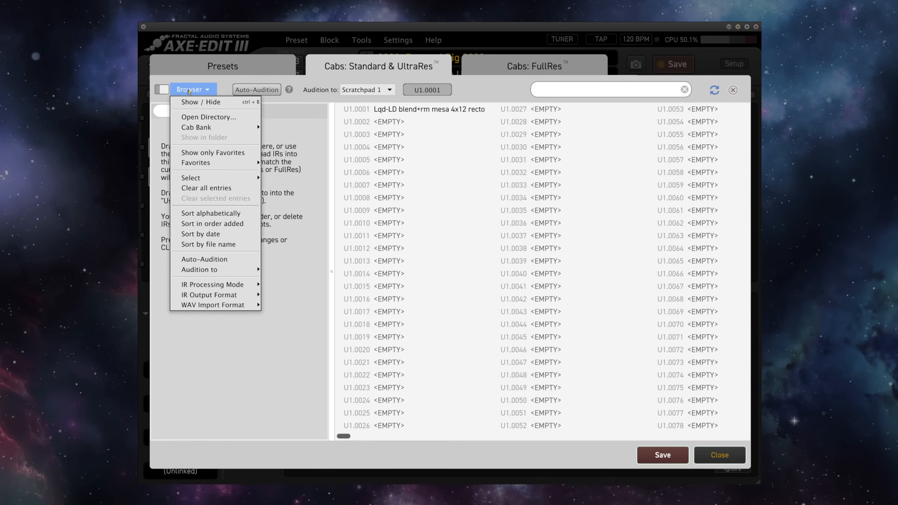
mouse_move(209, 117)
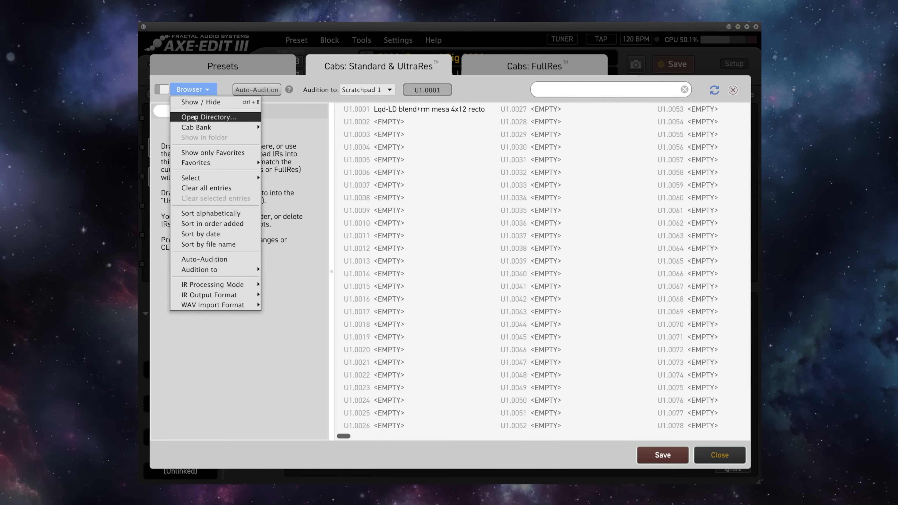
click(209, 117)
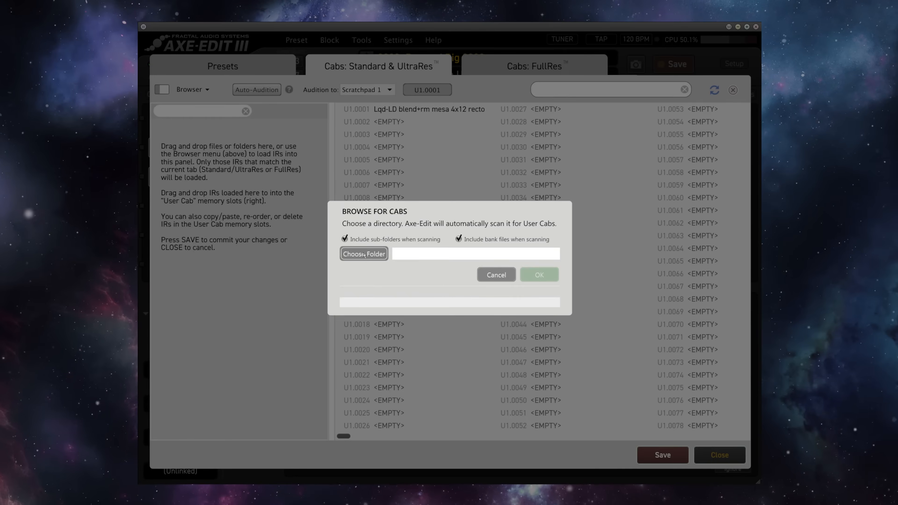
- Scan the 02. Liquid Pack > 48k 24bit wav folder and load its nine Lqd mesa 4x12 recto IRs into the browser
click(364, 254)
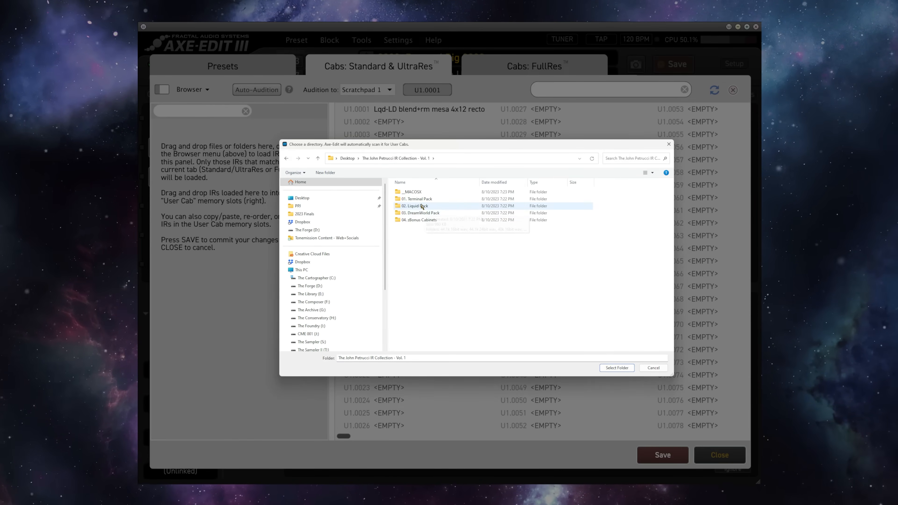
double_click(417, 205)
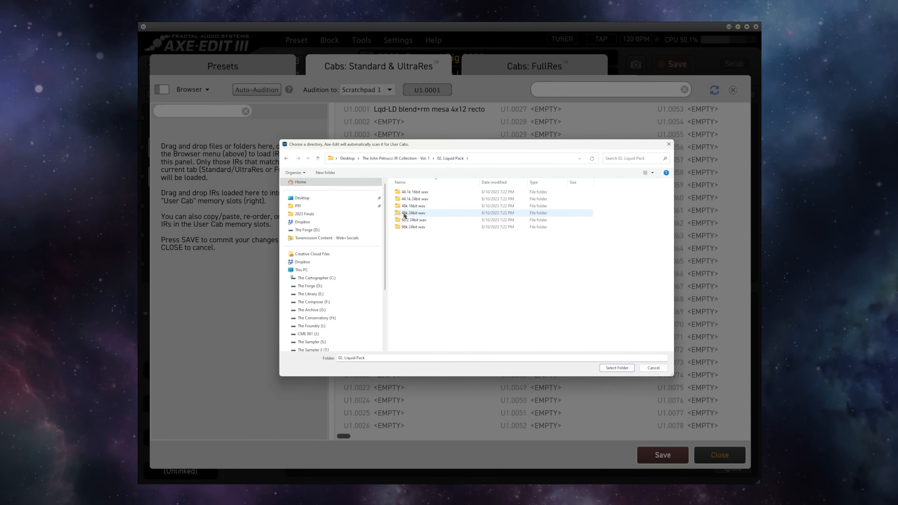
double_click(413, 212)
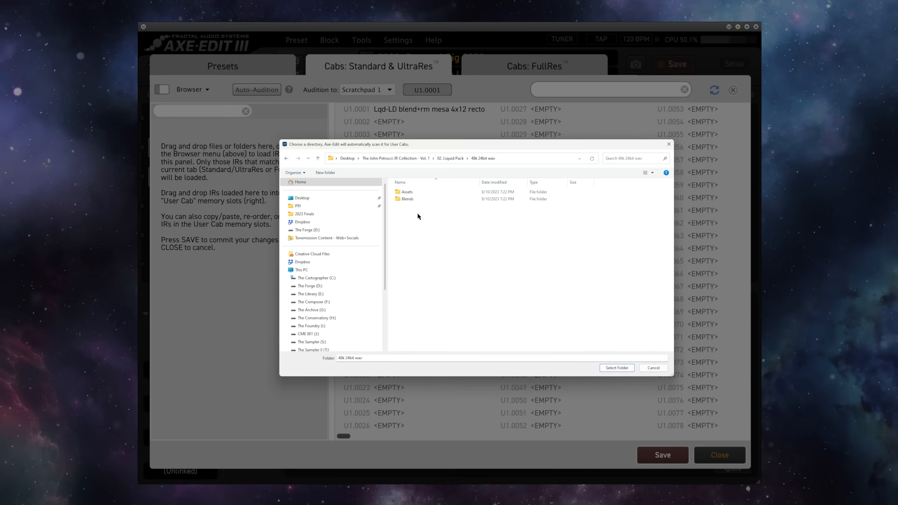
click(407, 198)
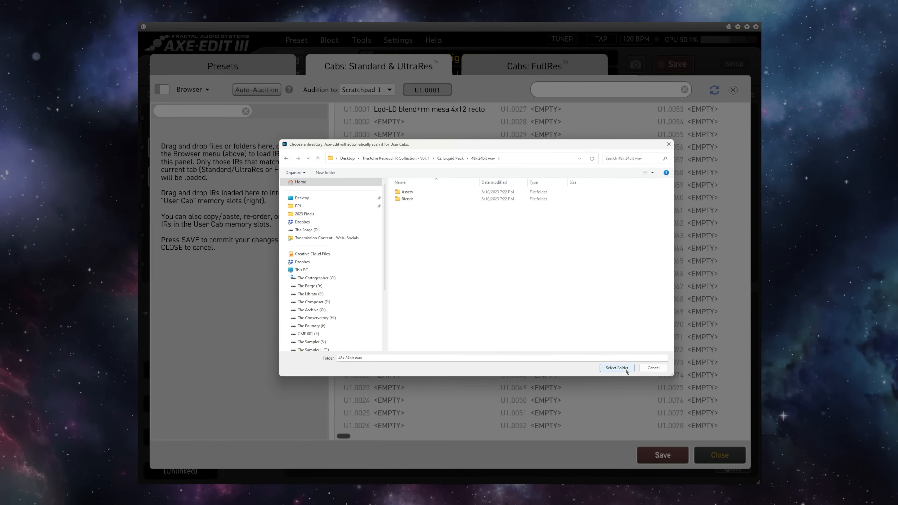
click(616, 368)
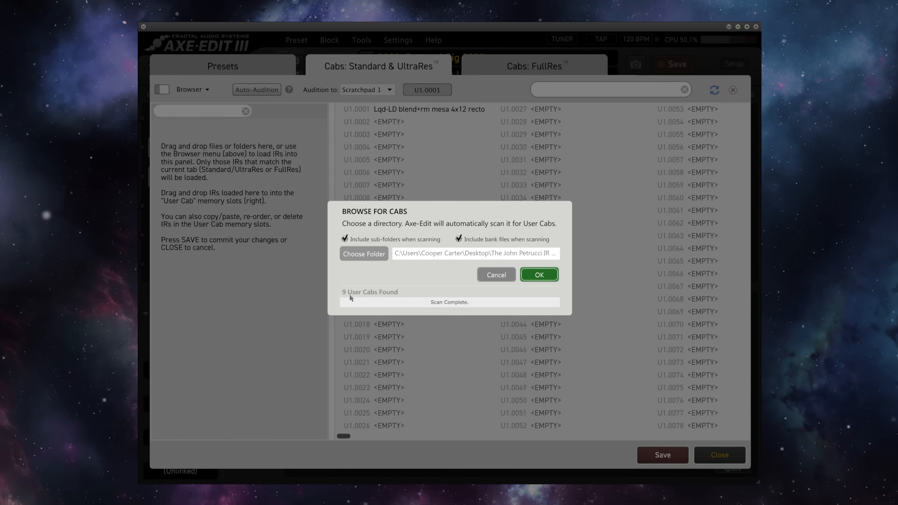
click(537, 274)
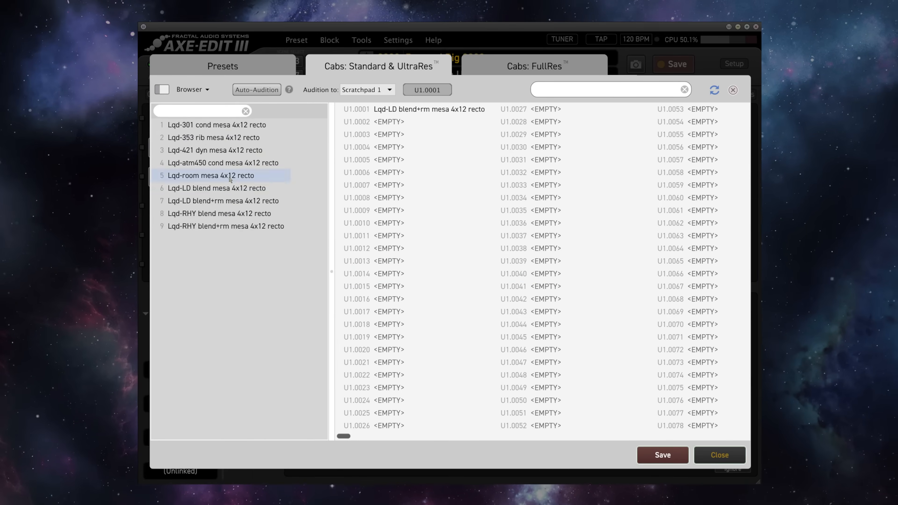
- Select all nine Liquid Pack IRs, place them in User 1 slots 1–9 and save them to the unit
click(225, 226)
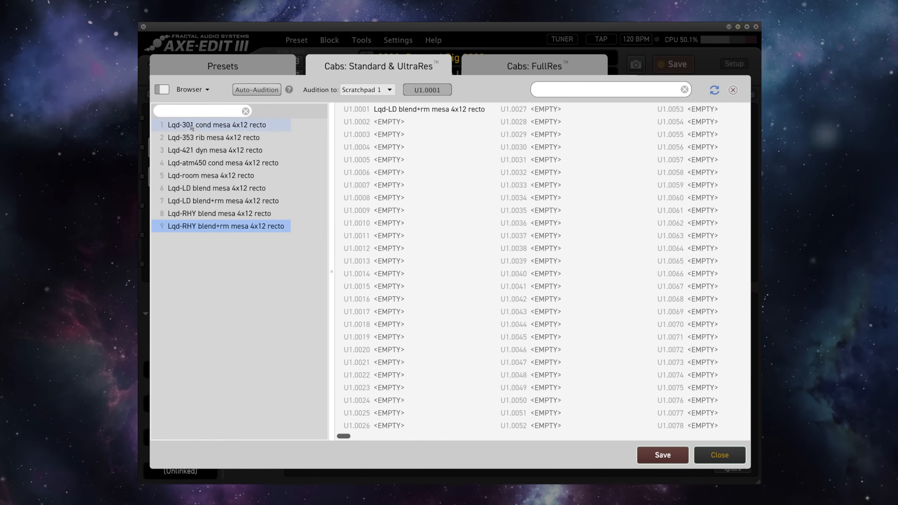
click(217, 125)
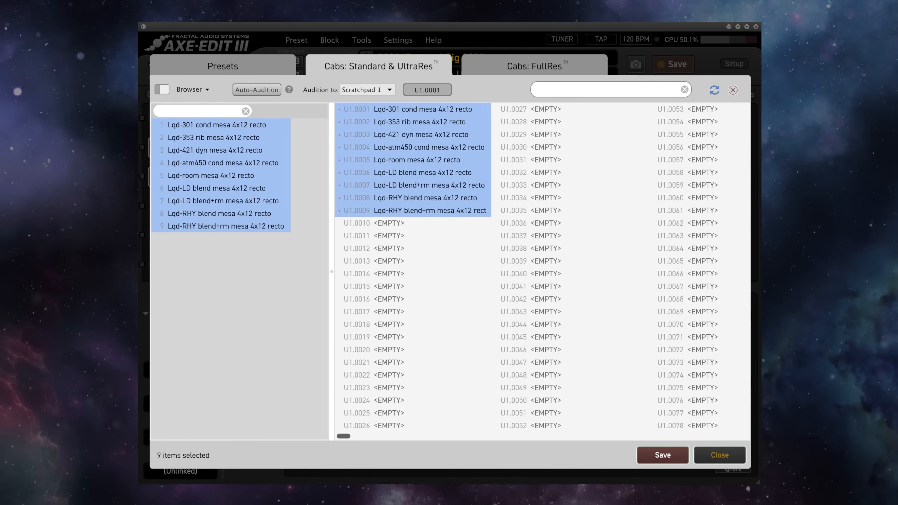
click(662, 454)
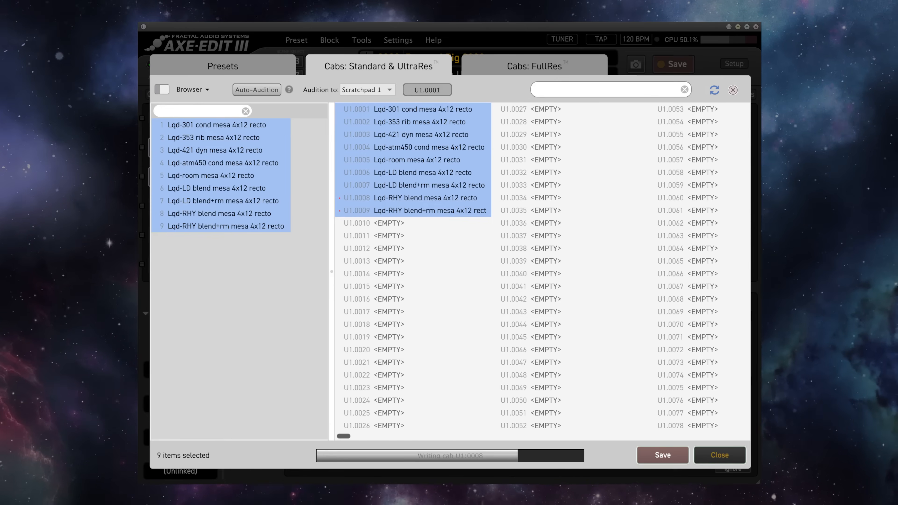
click(719, 455)
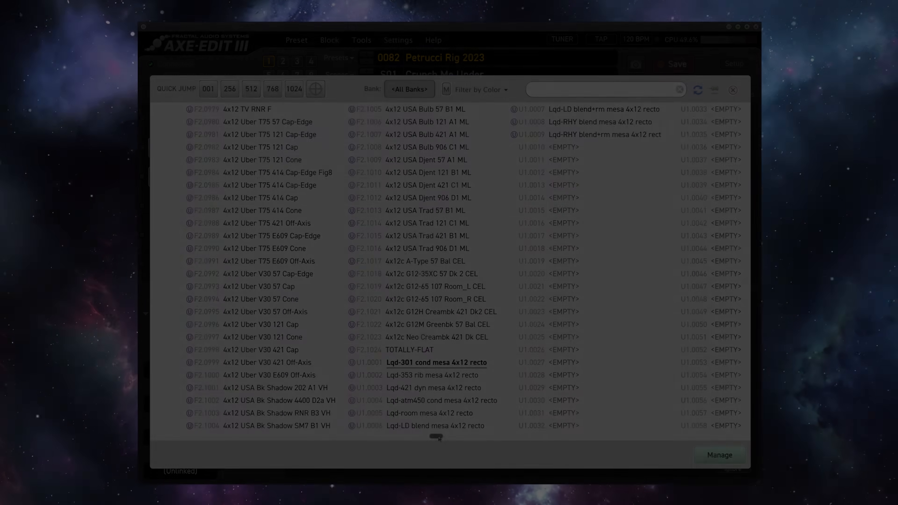
- Close the cab list, pick a bank from the Cab 1 dropdown and reopen Manage Cabs
click(732, 89)
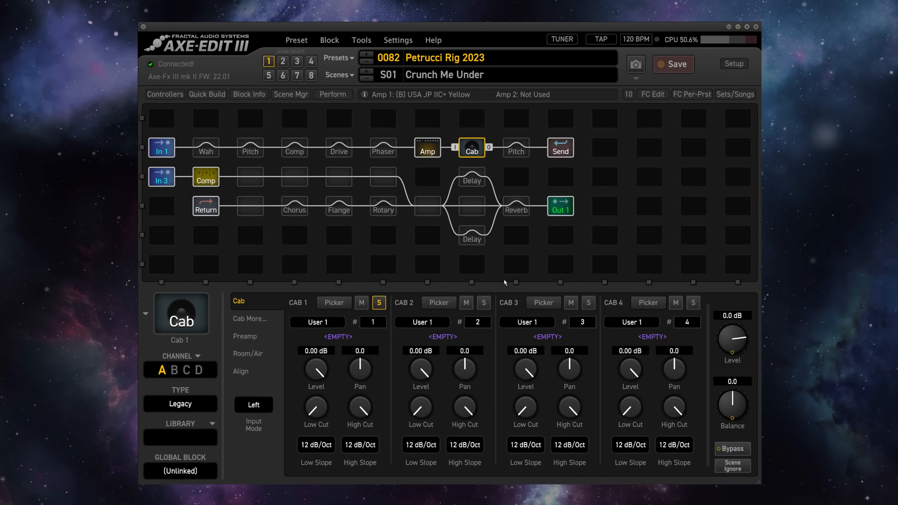
mouse_move(512, 280)
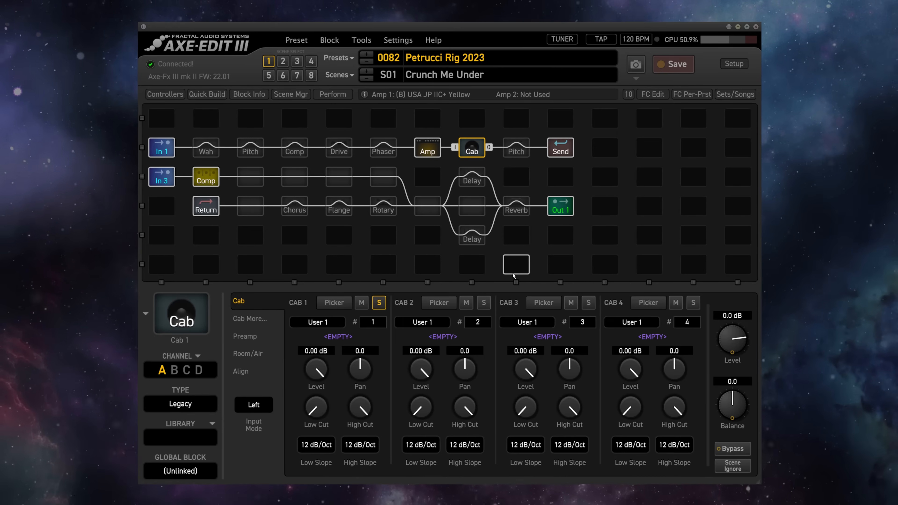
mouse_move(527, 276)
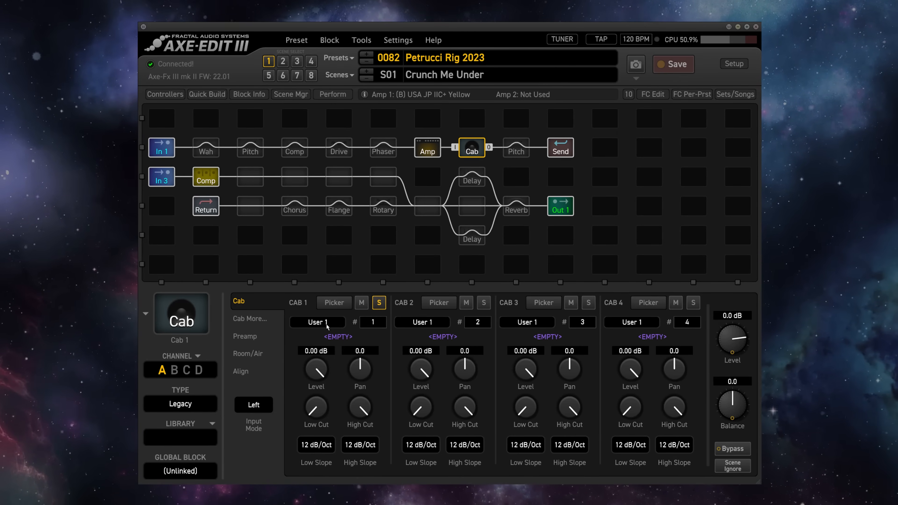
click(316, 321)
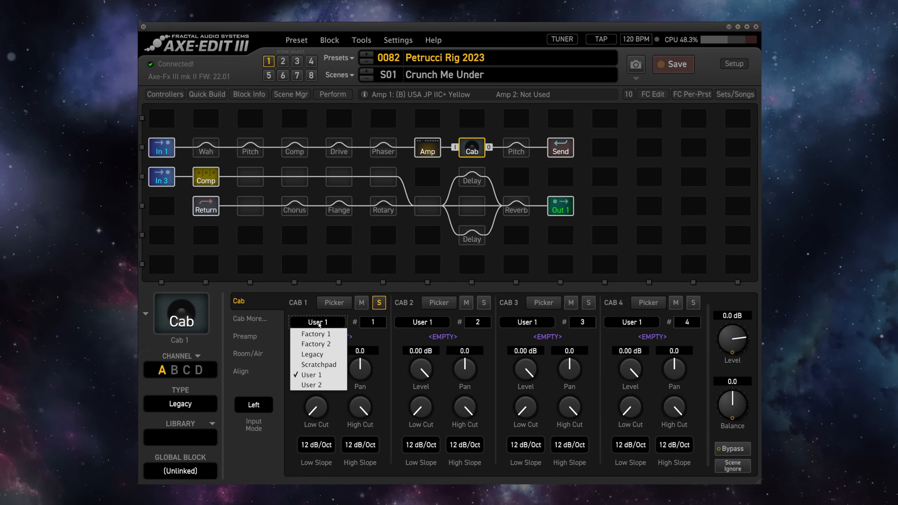
click(319, 365)
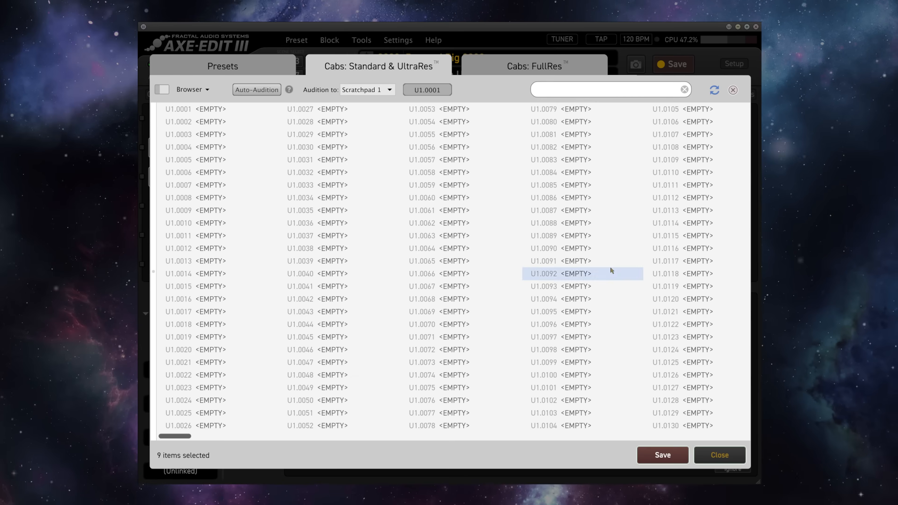
- Scan the John Petrucci IR Collection folder and accept its 34 user cabs into the browser
click(192, 90)
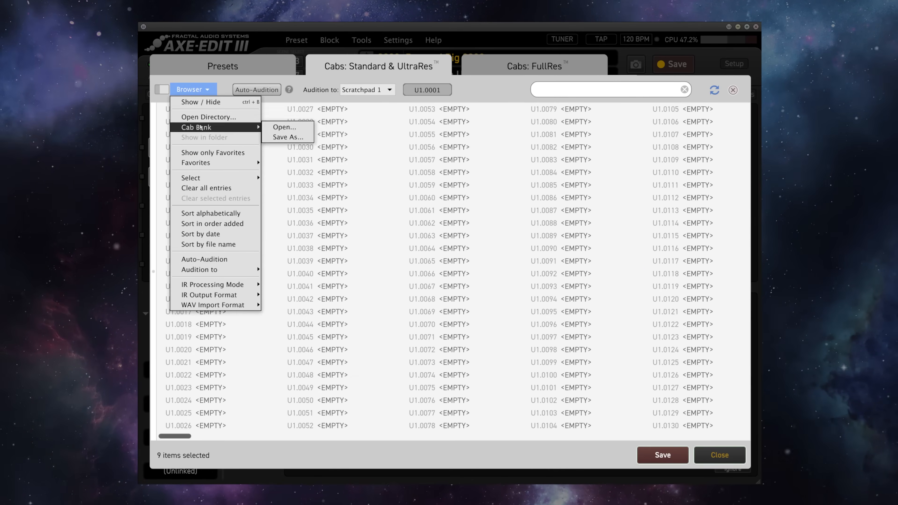
click(285, 127)
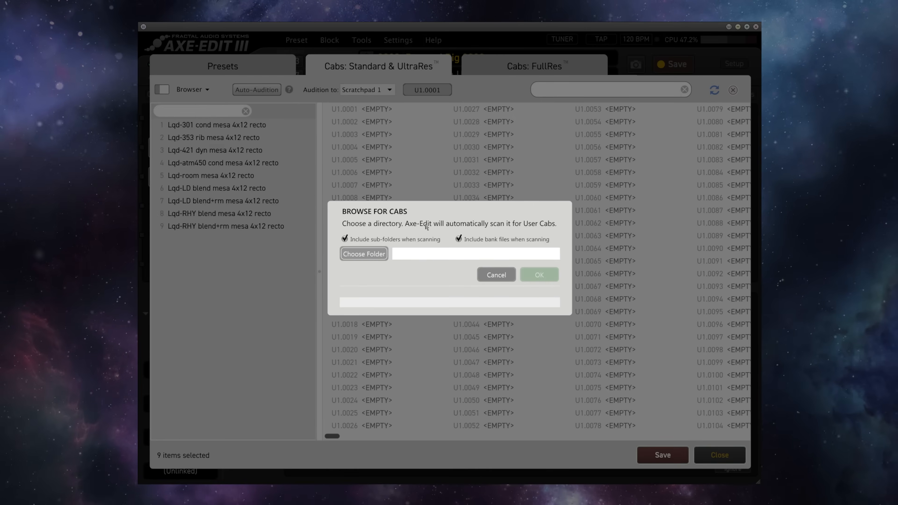
click(363, 253)
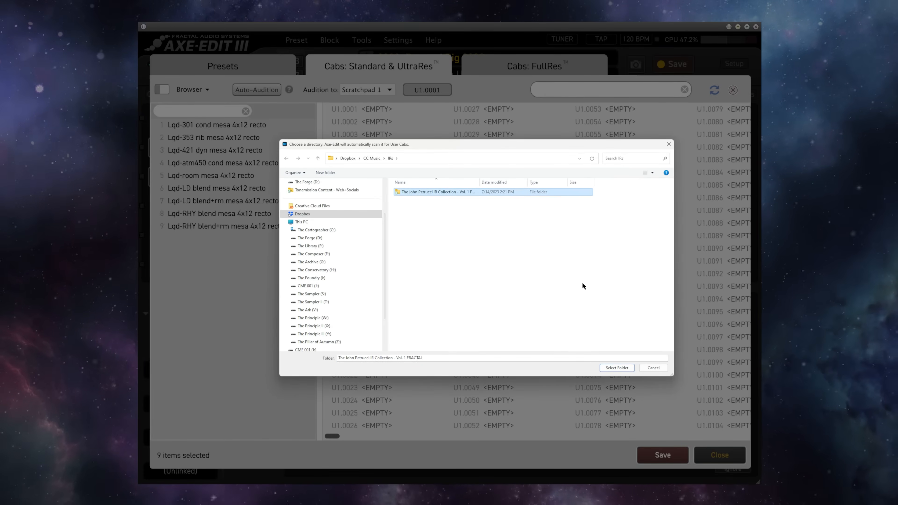
click(617, 367)
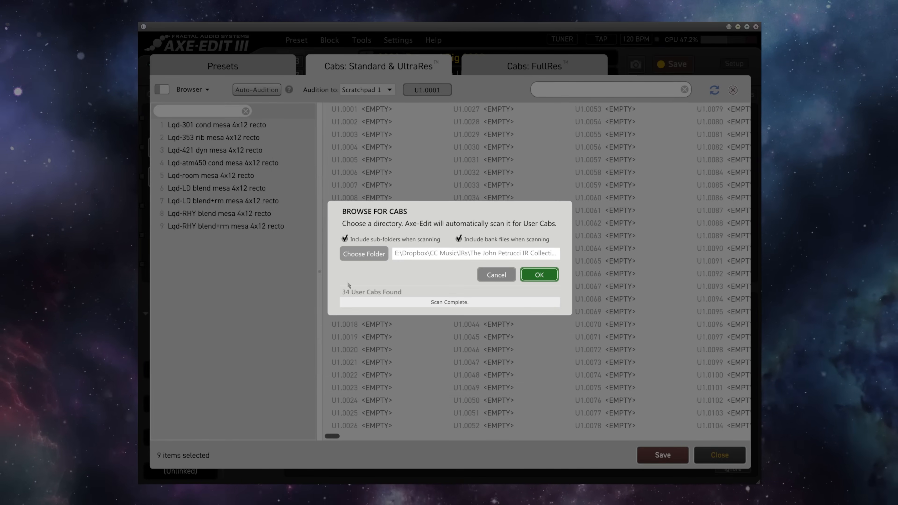
click(537, 275)
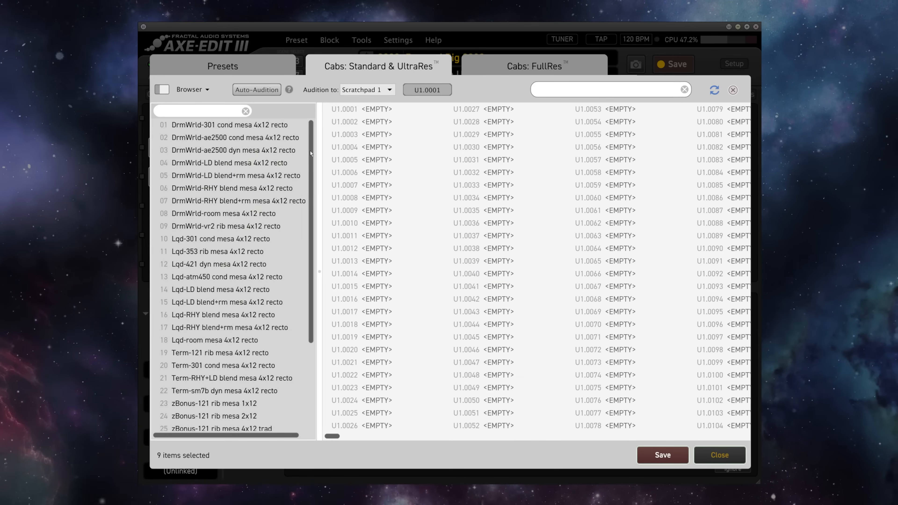
- Enable Auto-Audition, hear DrmWrld-301 cond, and star DrmWrld-301 cond and DrmWrld-ae2500 cond as favorites
click(228, 125)
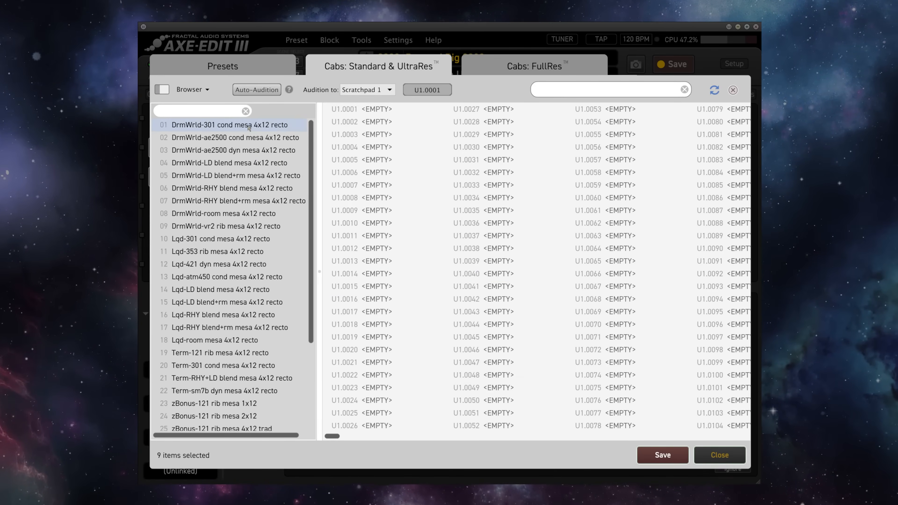
click(257, 89)
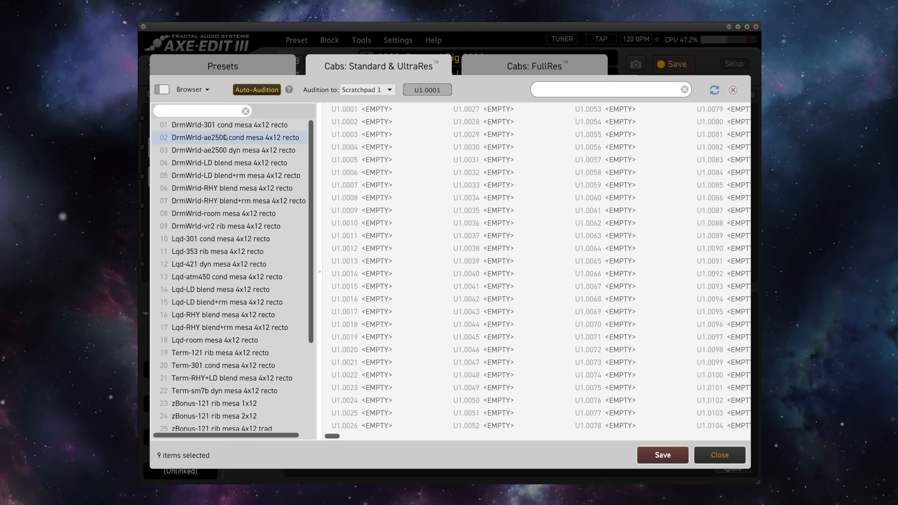
click(229, 125)
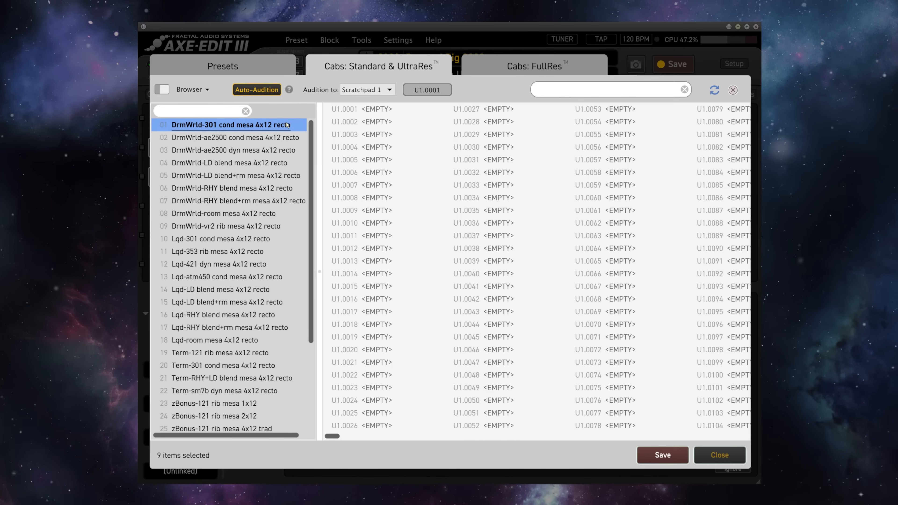
mouse_move(261, 125)
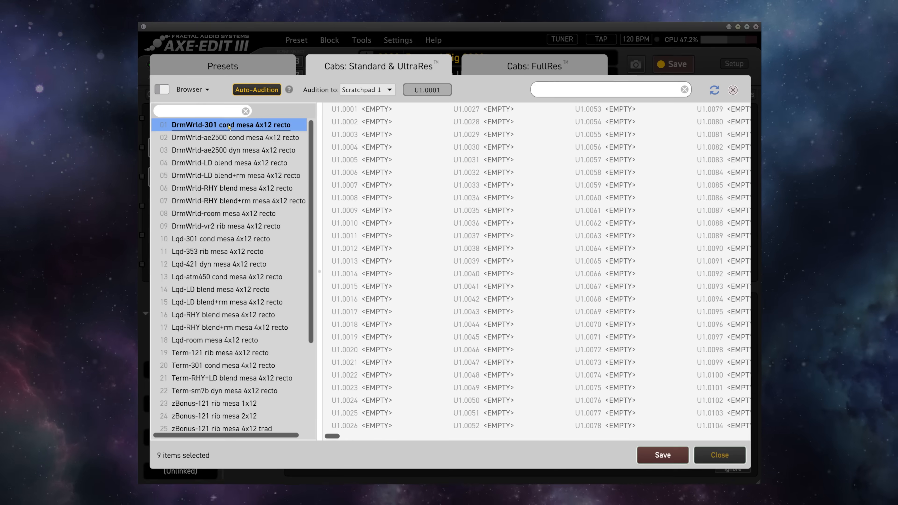
right_click(230, 124)
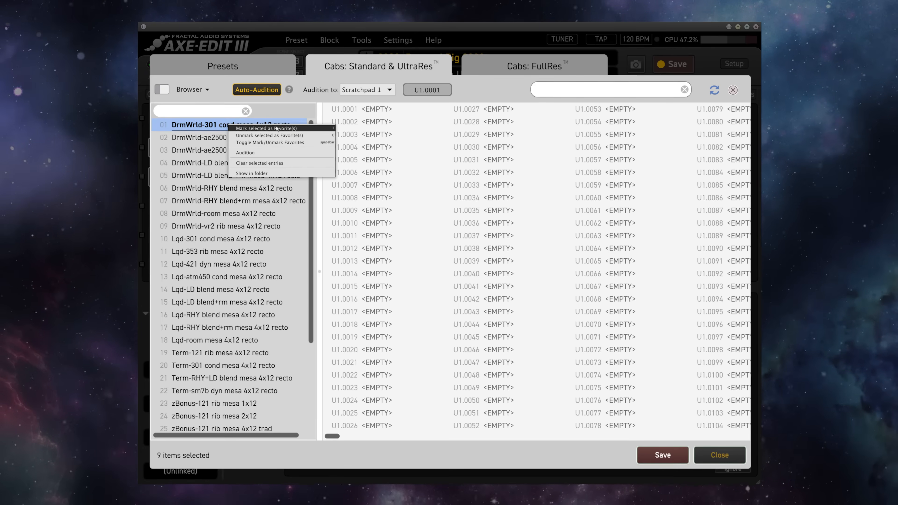
click(265, 127)
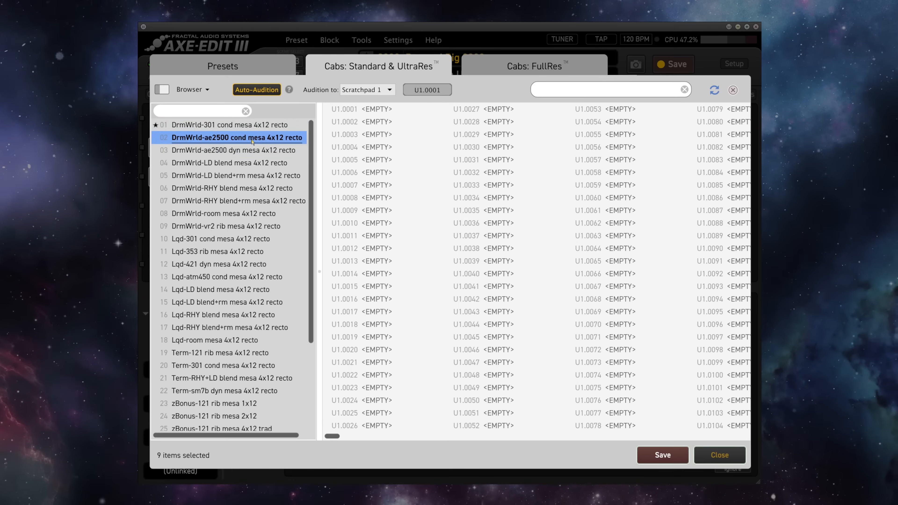
right_click(237, 137)
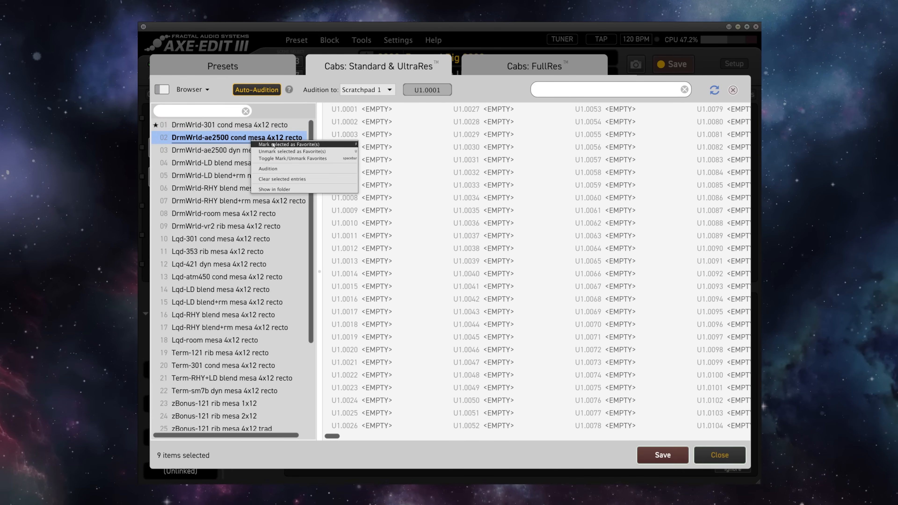
click(291, 145)
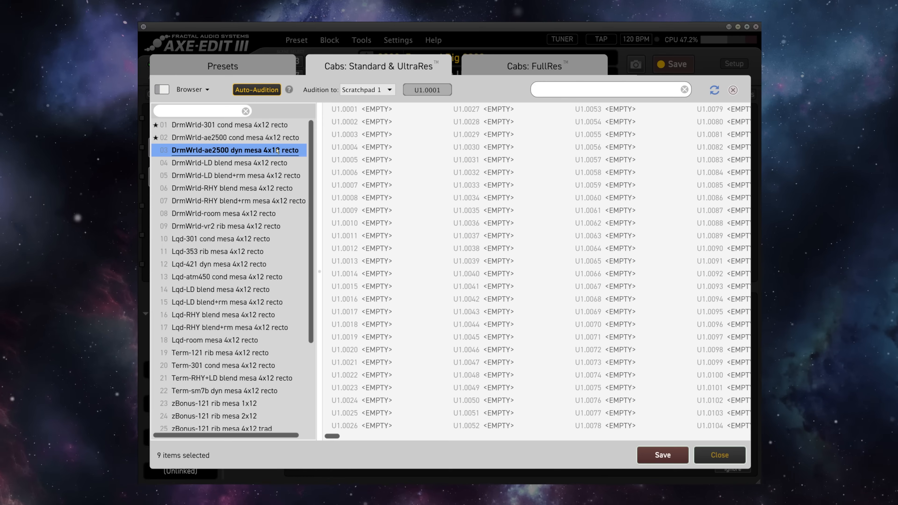
- Audition DrmWrld-LD blend, RHY blend+rm, room, vr2 rib, Lqd-301 cond and Lqd-421 dyn, starring LD blend and Lqd-421 dyn
click(227, 163)
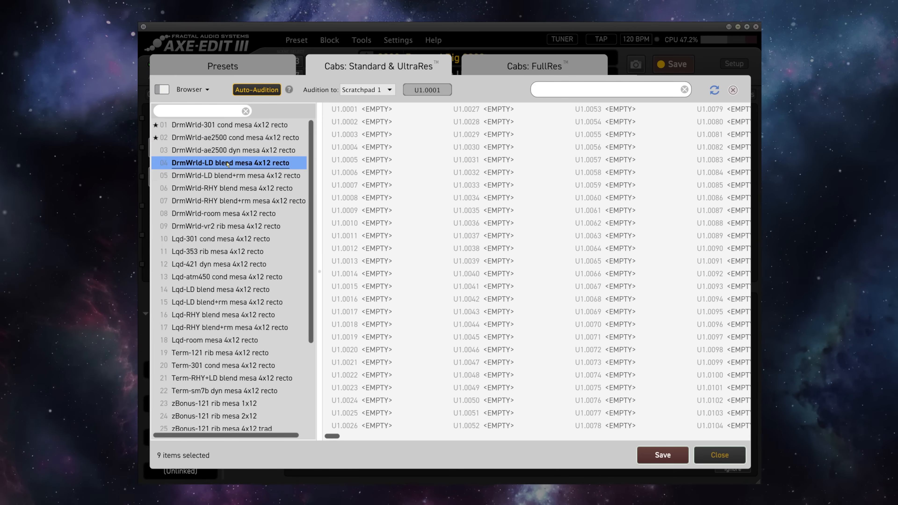
mouse_move(229, 163)
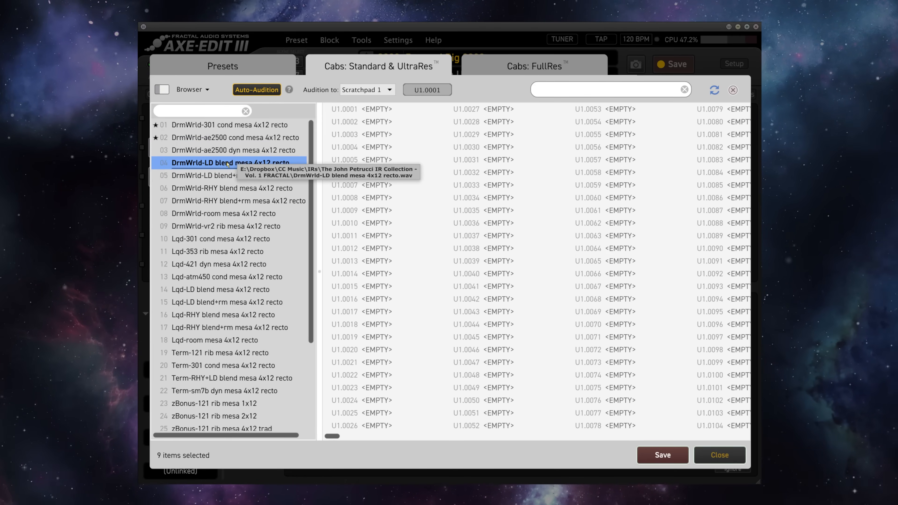
right_click(229, 163)
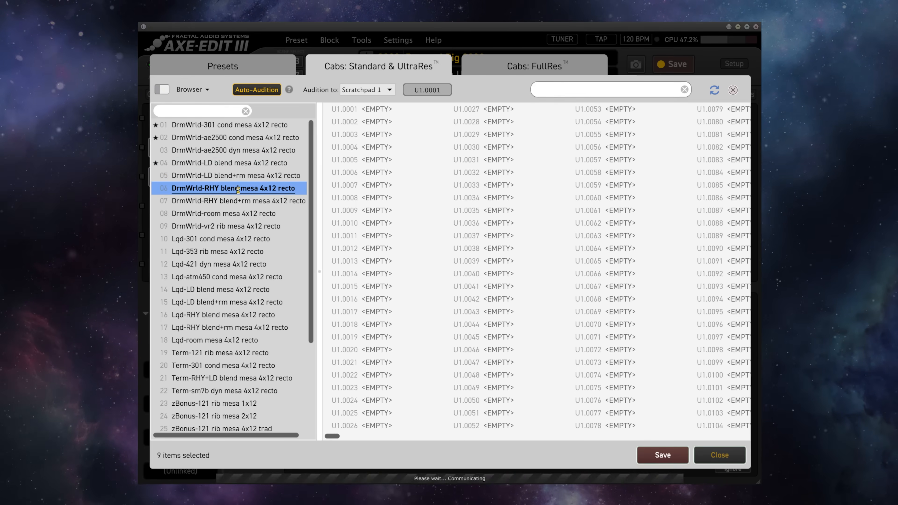
click(234, 201)
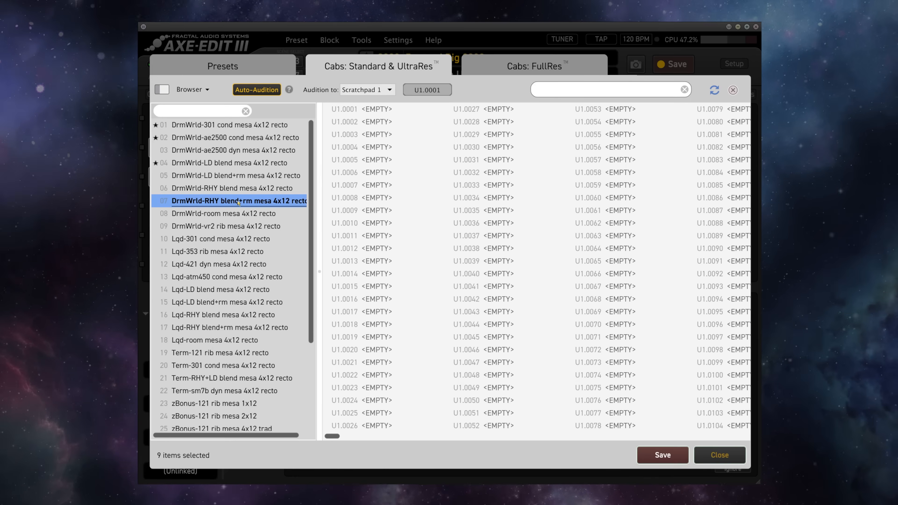
click(223, 214)
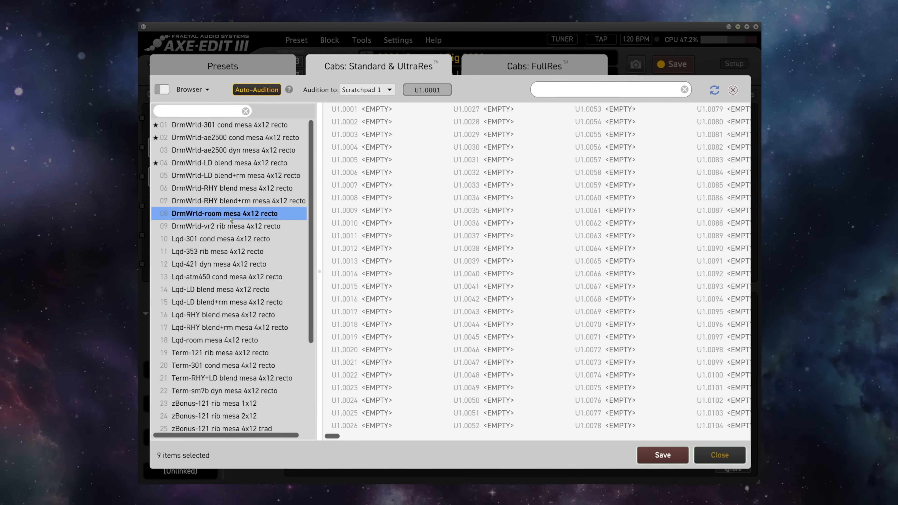
click(228, 226)
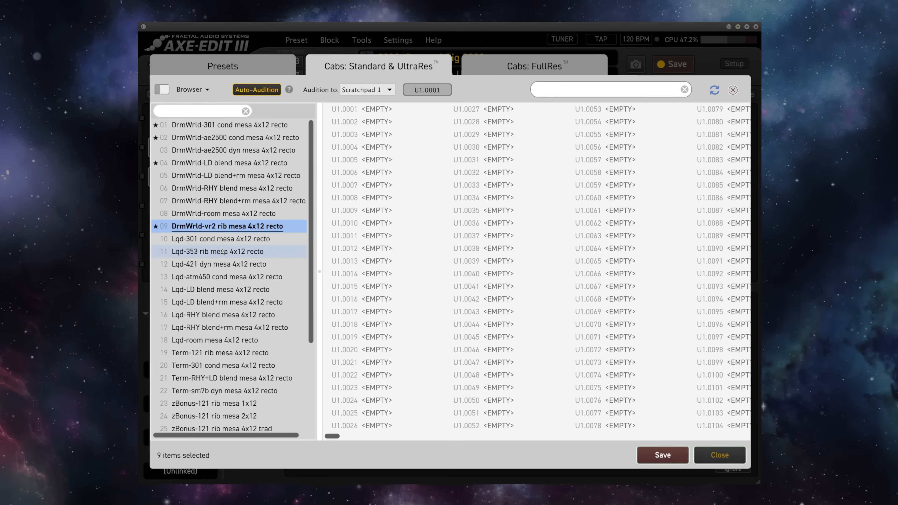
click(220, 238)
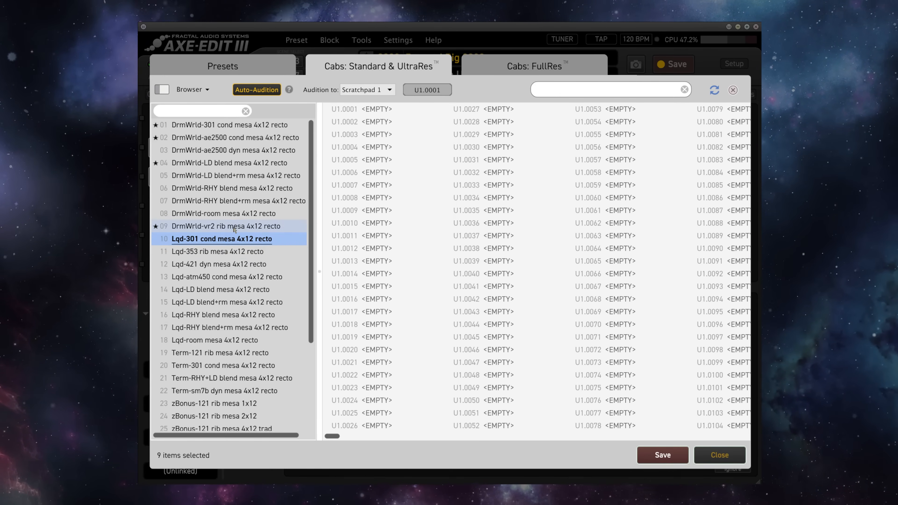
click(220, 263)
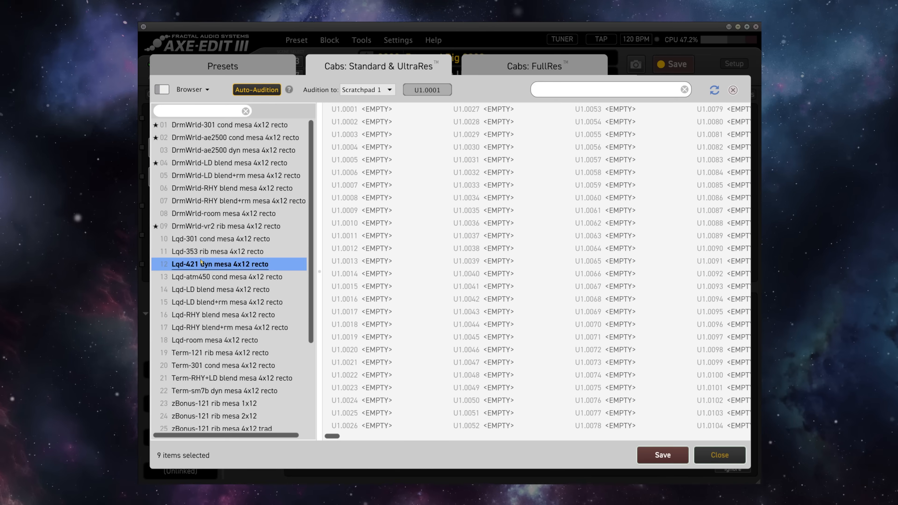
right_click(220, 264)
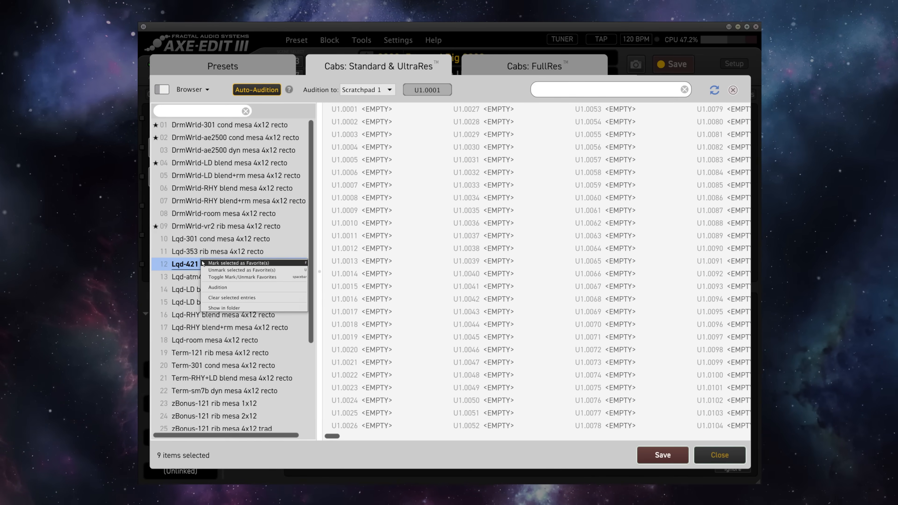
click(242, 263)
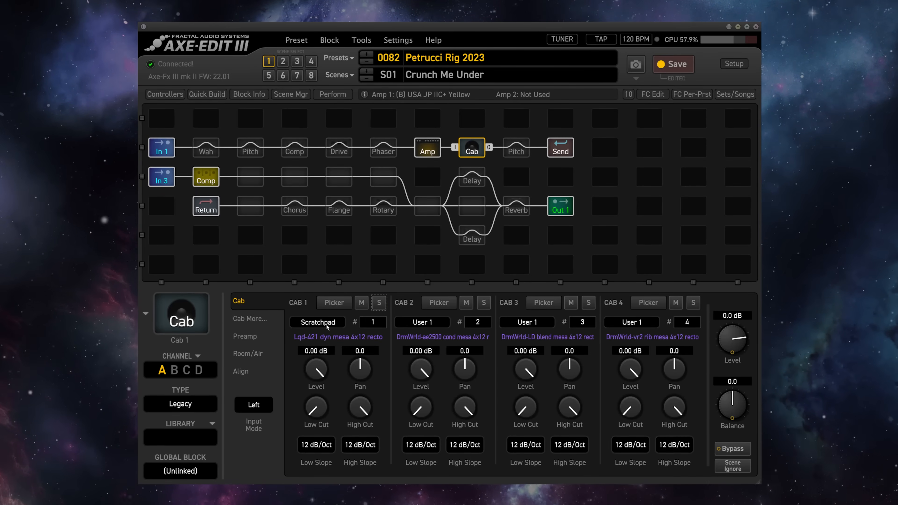
- Switch Cab 1 from Scratchpad to User 1 slot 1, the DrmWrld-301 cond IR
click(316, 322)
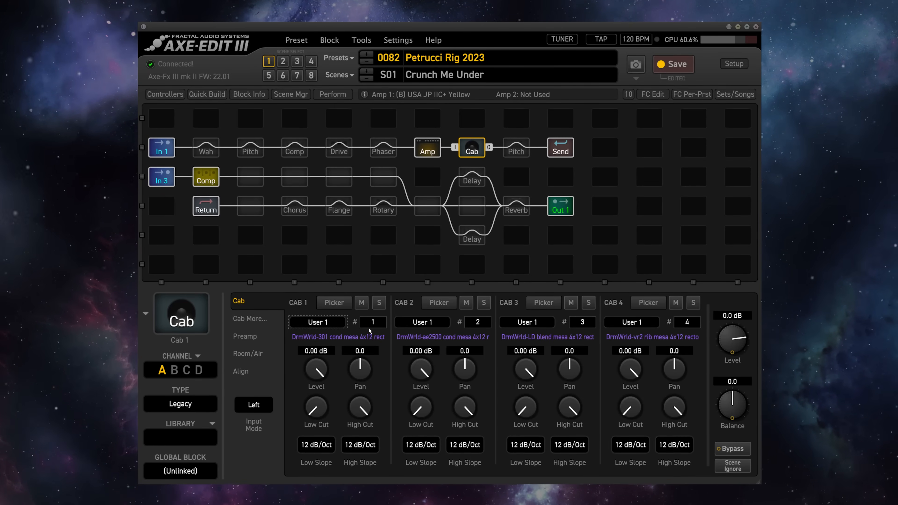
mouse_move(400, 336)
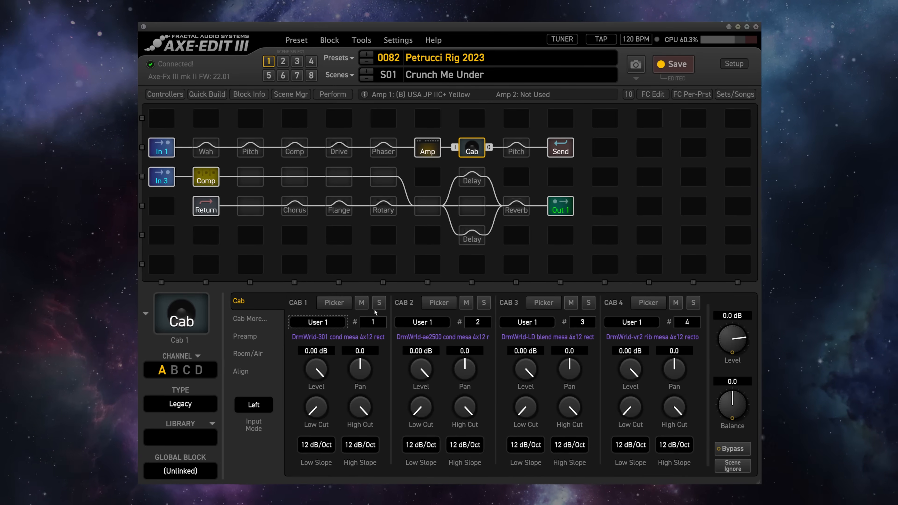
mouse_move(686, 338)
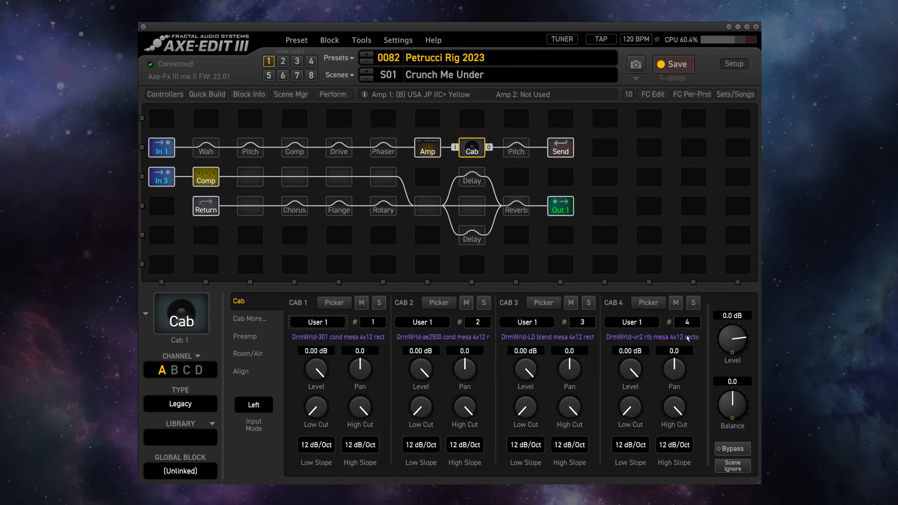
mouse_move(687, 338)
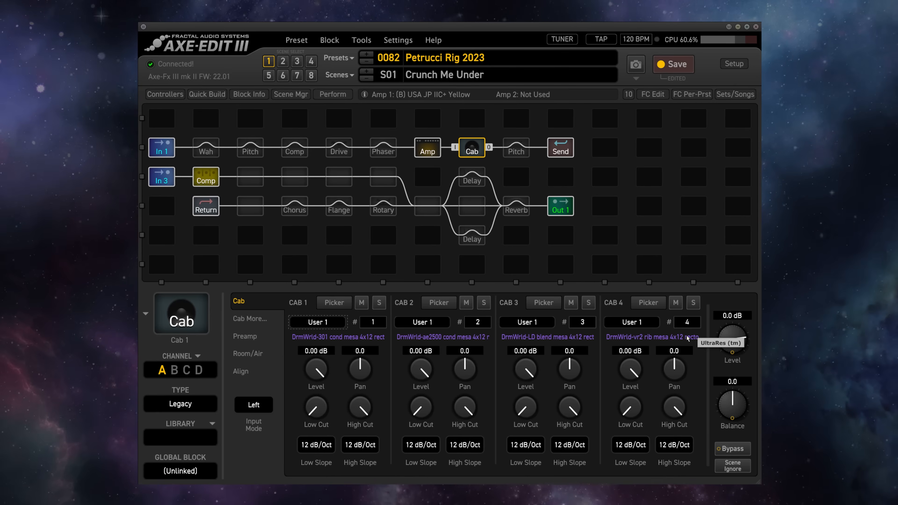